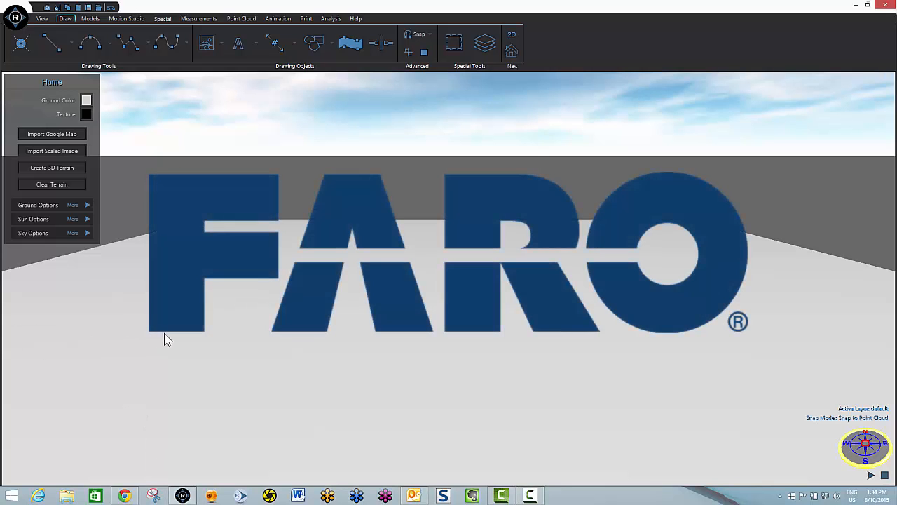
mouse_move(243, 7)
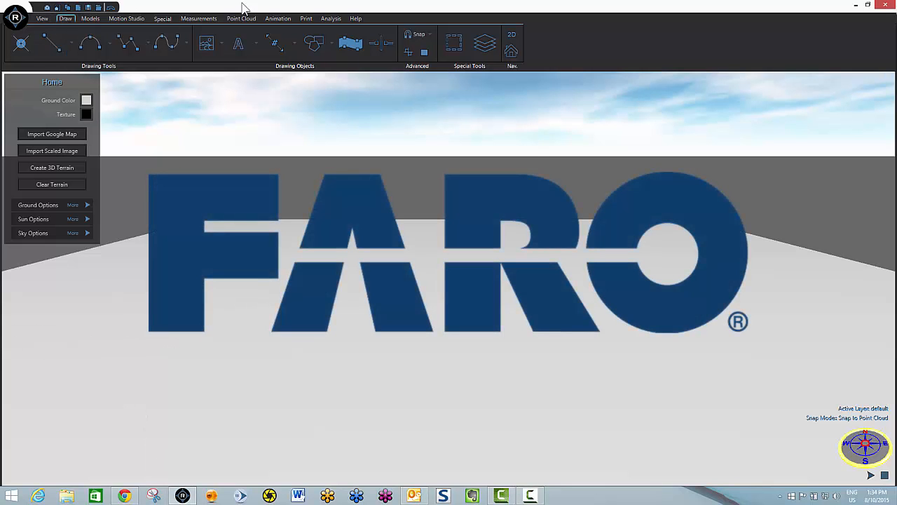
mouse_move(246, 21)
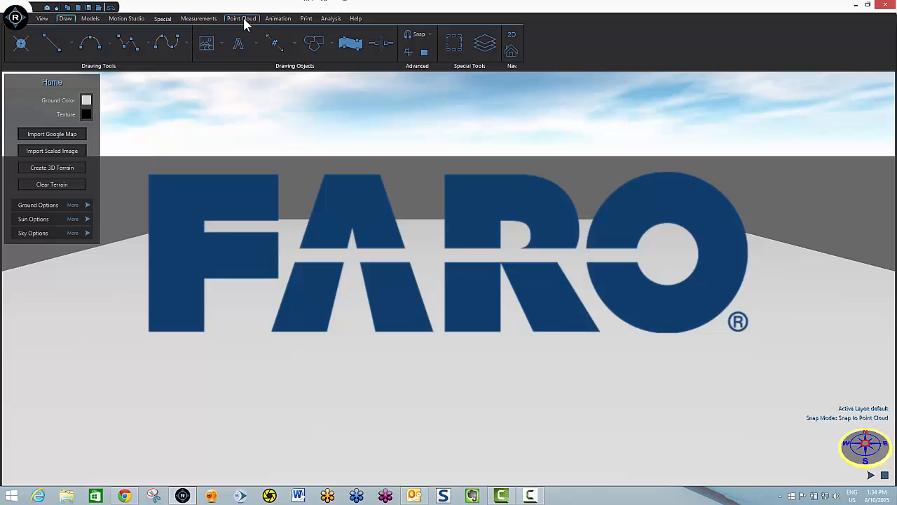
- Load the 17 3_Room_FARO_Office.ARPC point cloud from the Open dialog
click(241, 18)
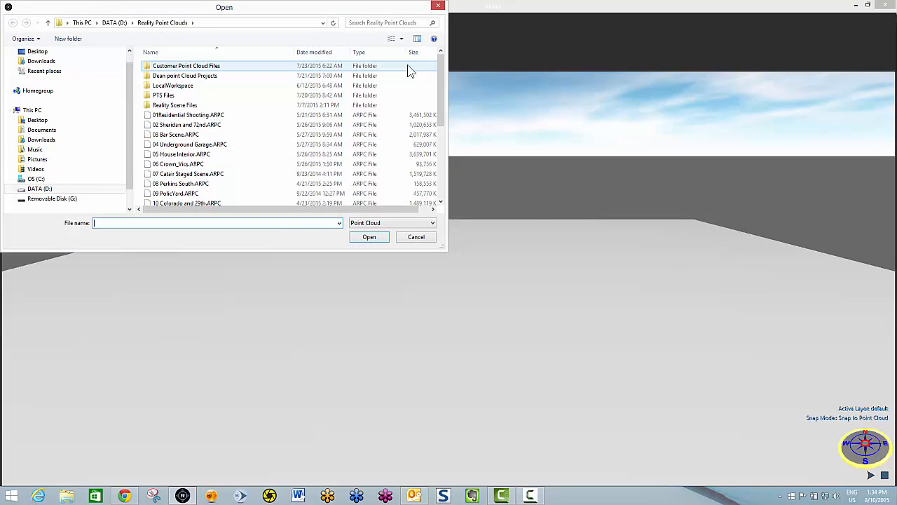
scroll(down, 3)
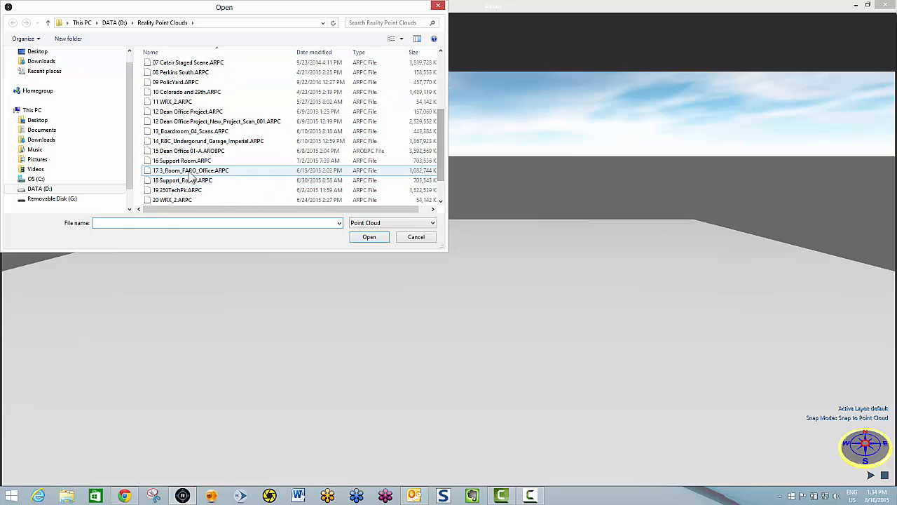
click(369, 236)
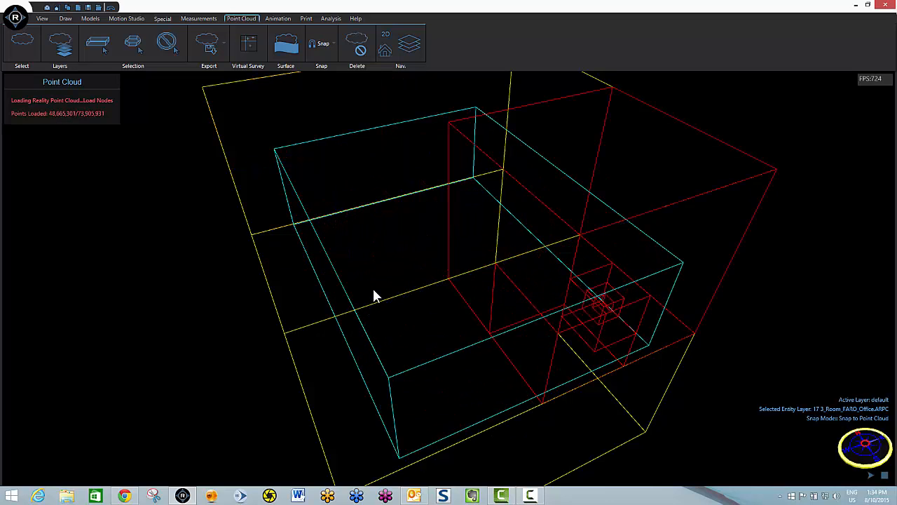
- Adjust the view while the office cloud's 73,905,931 points finish loading
drag(375, 295, 482, 258)
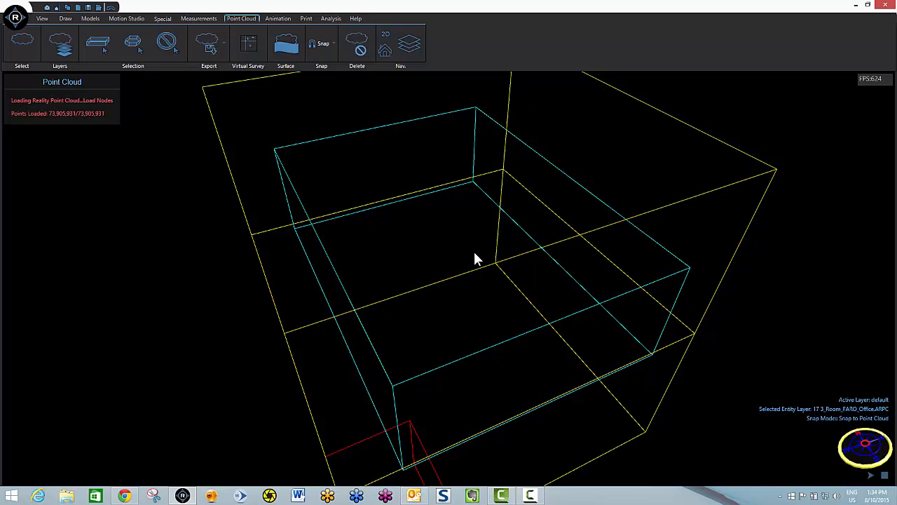
mouse_move(471, 274)
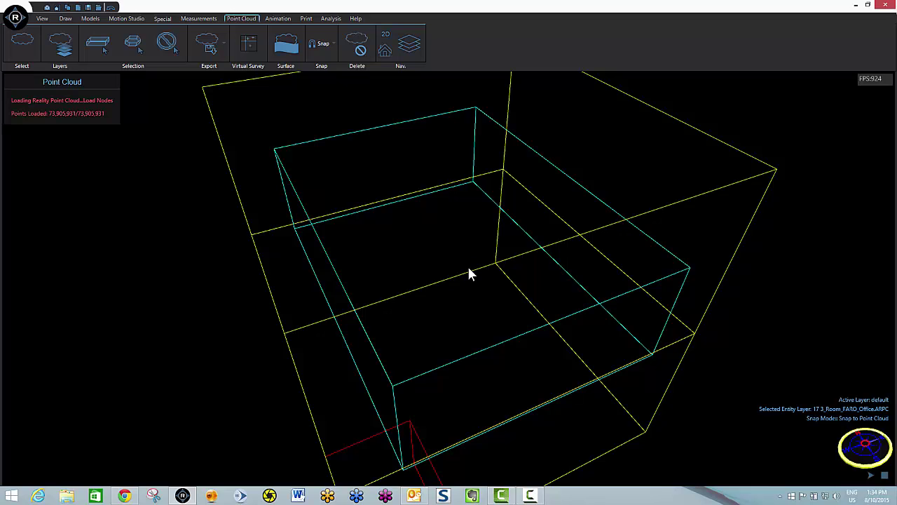
mouse_move(451, 280)
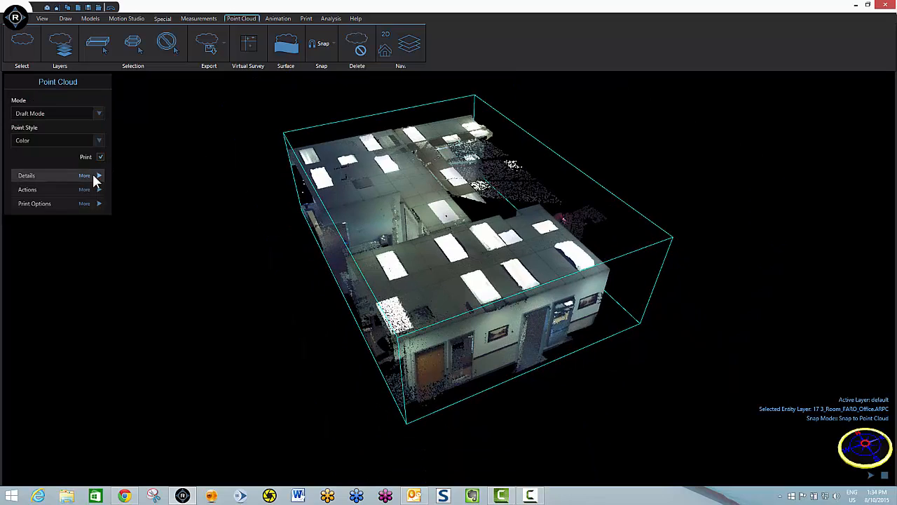
- Read the cloud details (27.18 × 37.68 × 11.58 ft), then orbit to look down into the rooms
click(84, 175)
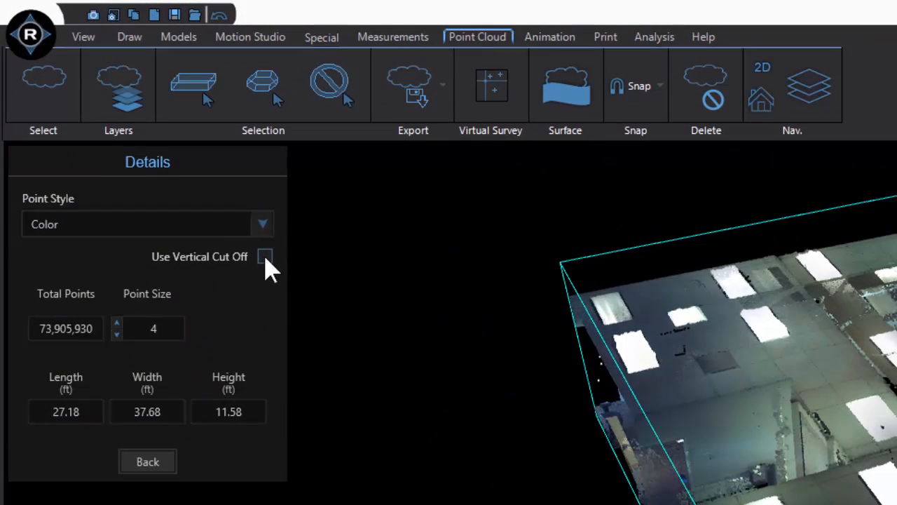
click(265, 257)
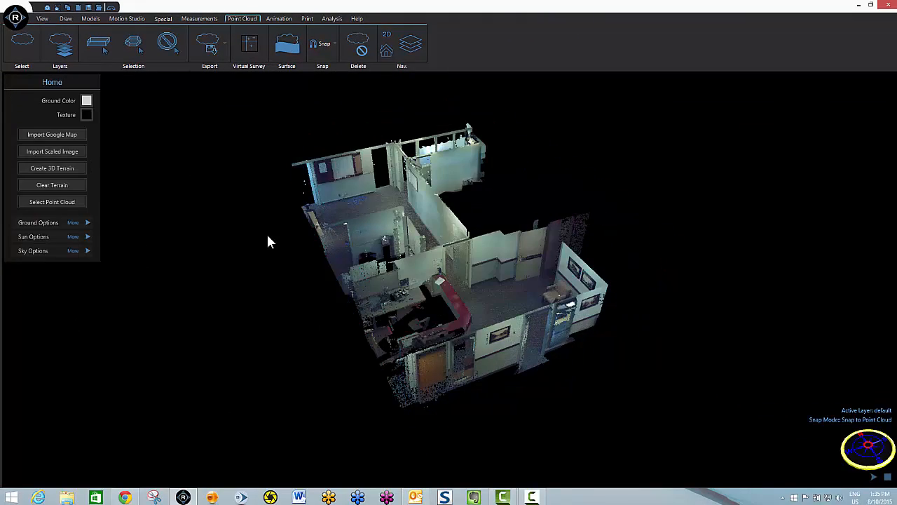
drag(272, 242, 413, 283)
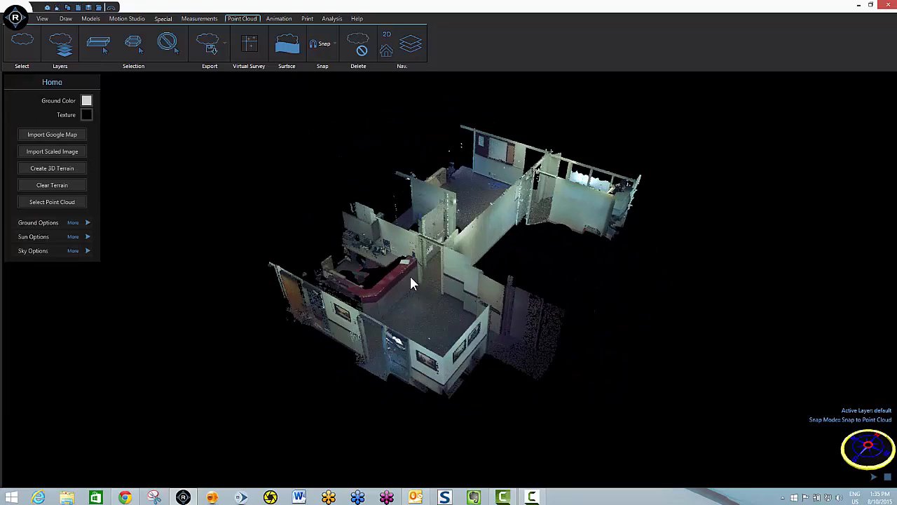
drag(414, 280, 452, 245)
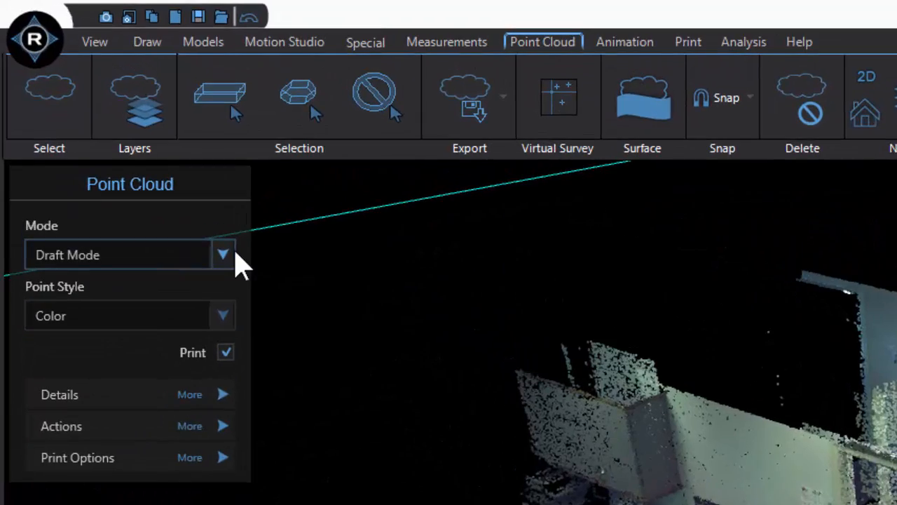
- Set the point cloud display Mode to High-Quality View
click(223, 254)
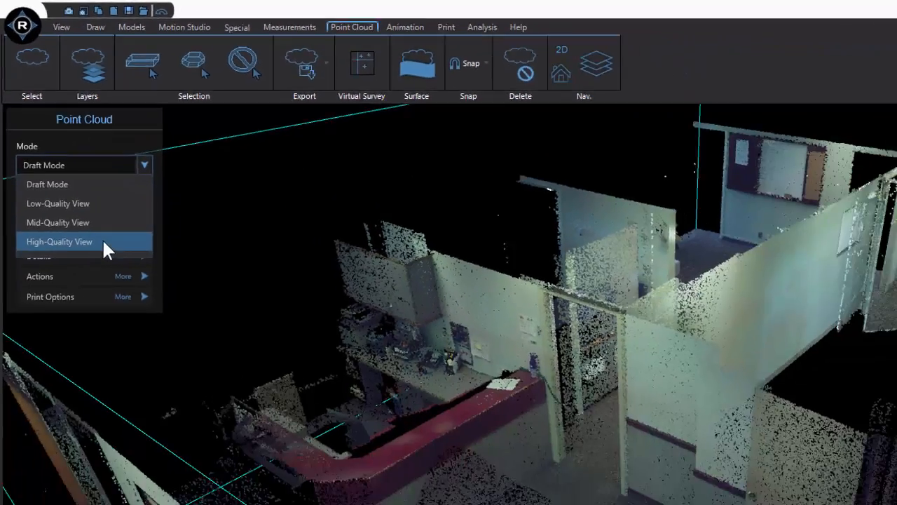
click(60, 241)
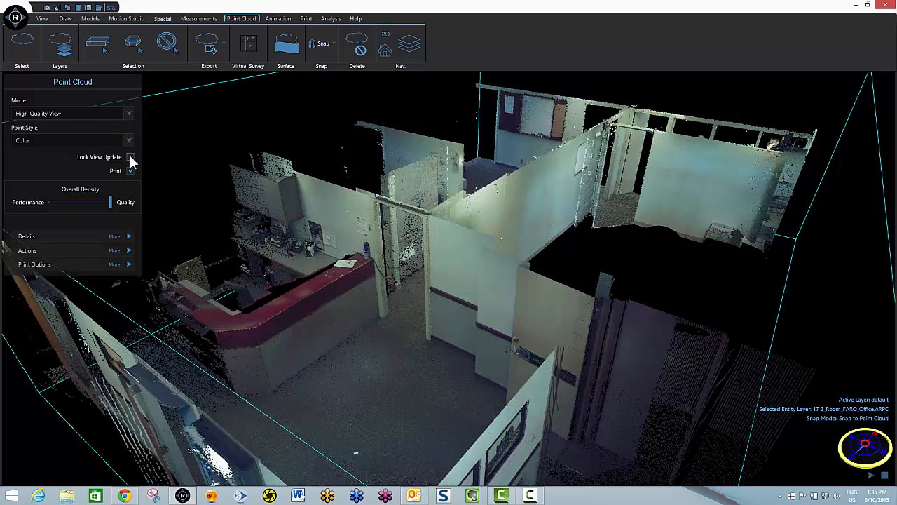
- Turn on Lock View Update, move toward the copier corner and refresh the view detail
click(135, 156)
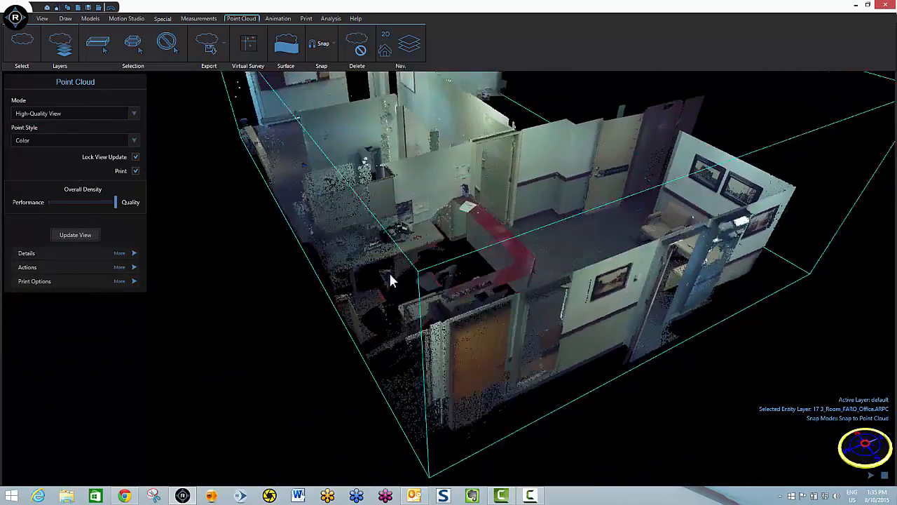
drag(393, 280, 441, 298)
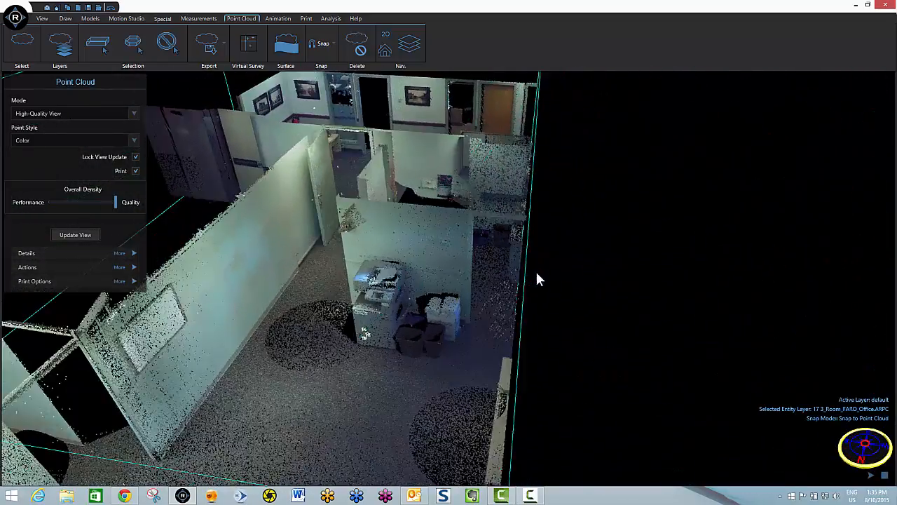
drag(539, 280, 530, 303)
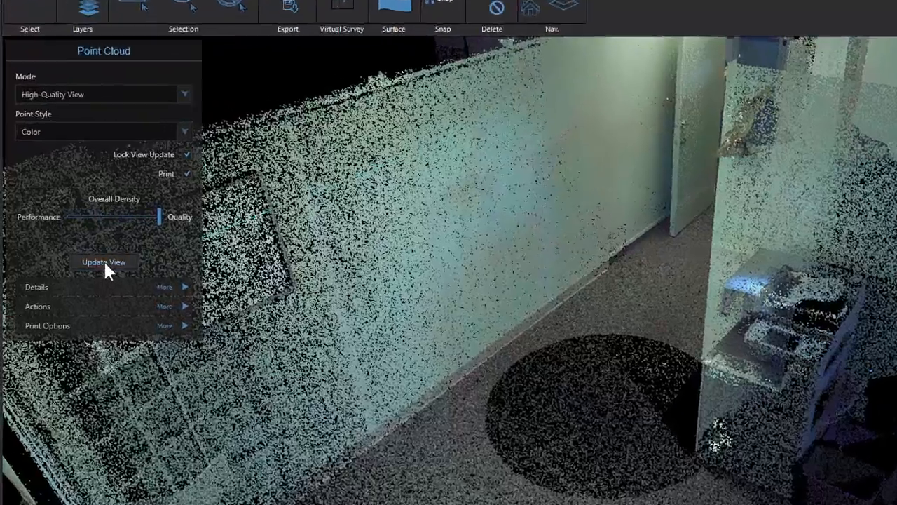
click(104, 261)
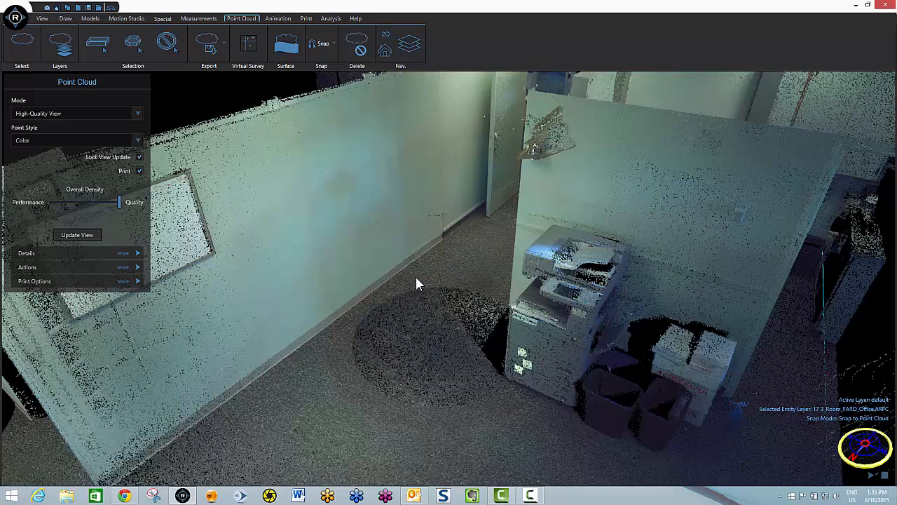
mouse_move(312, 125)
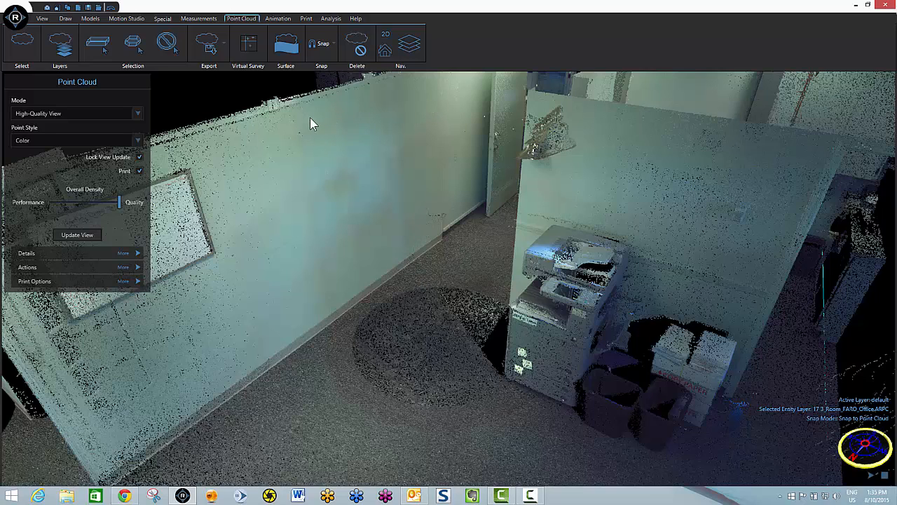
mouse_move(452, 214)
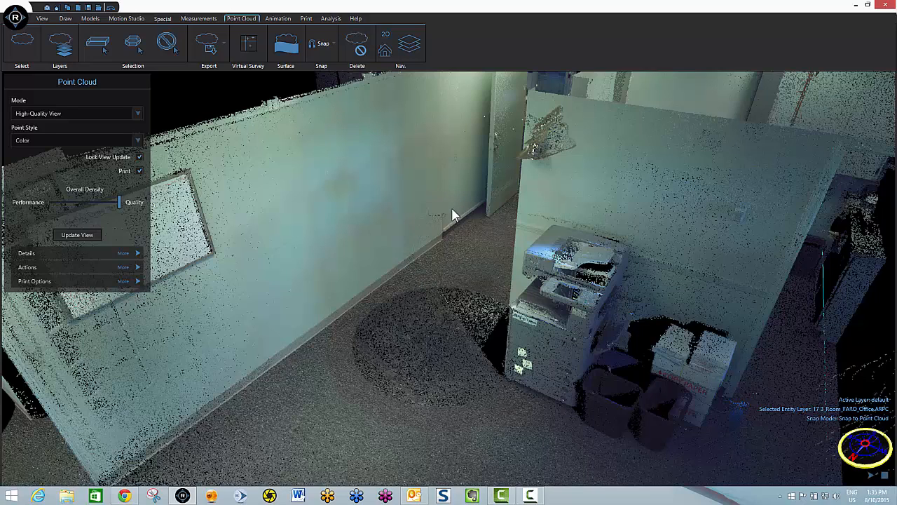
mouse_move(571, 185)
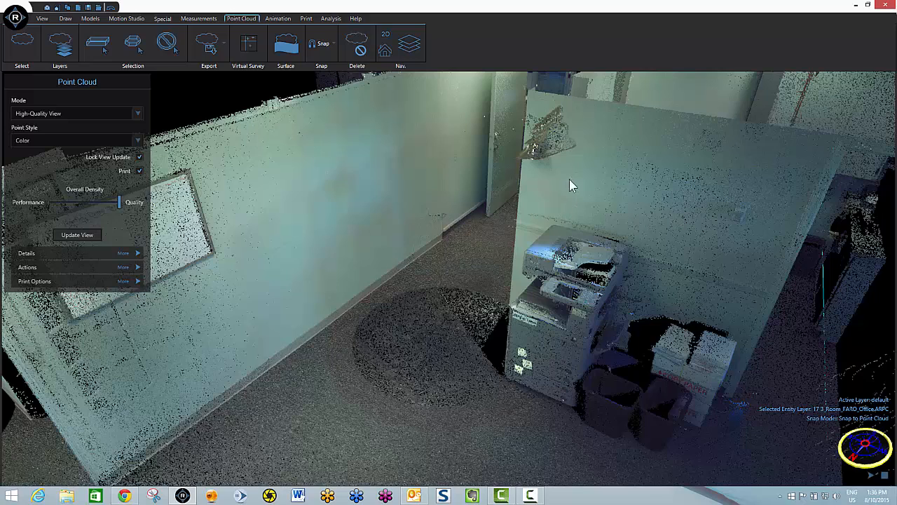
mouse_move(530, 191)
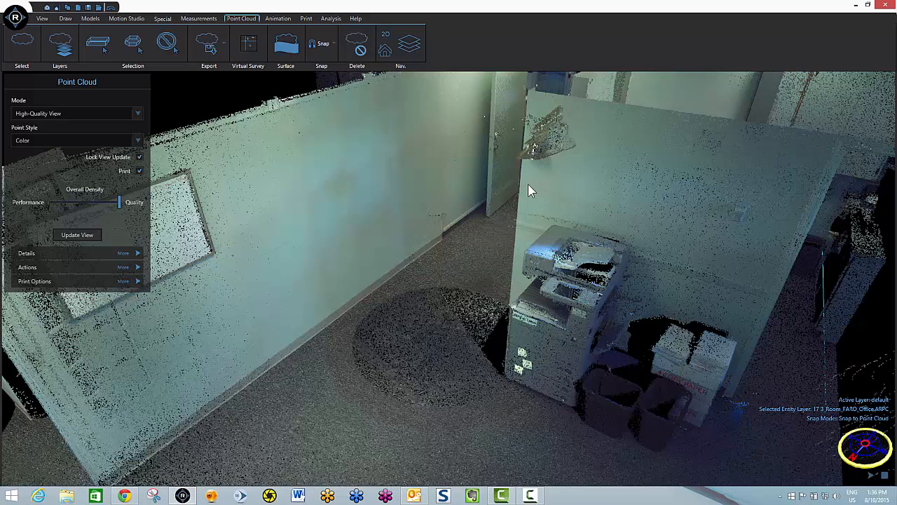
mouse_move(90, 19)
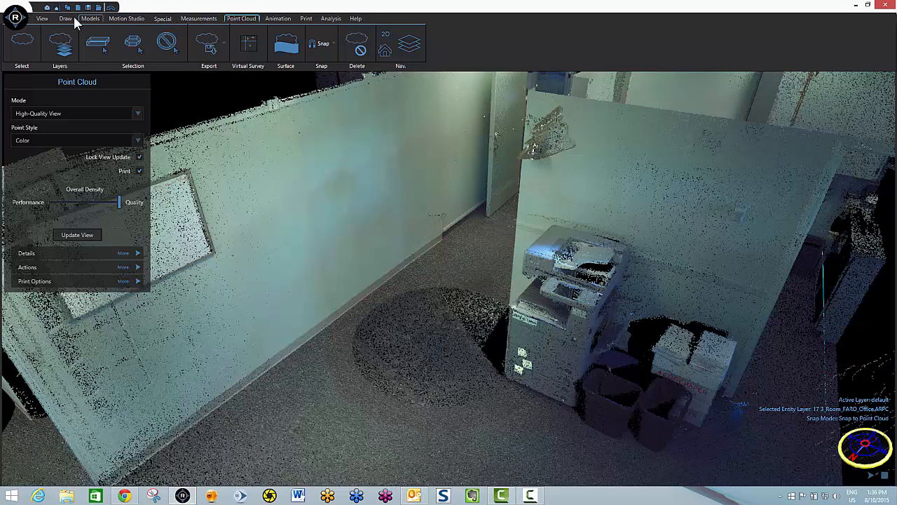
- Place a Draw point on the wall near the doorway at -10.39, 18.09, 3.08 ft
click(65, 19)
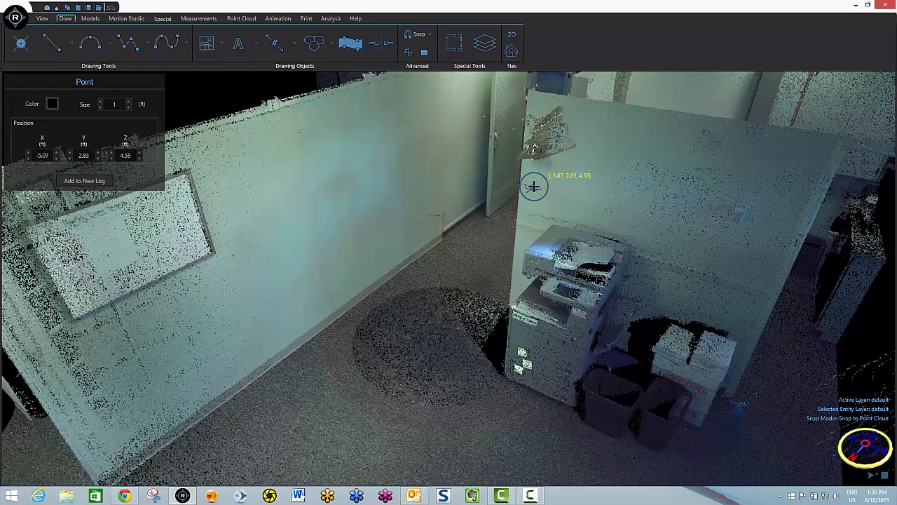
mouse_move(533, 193)
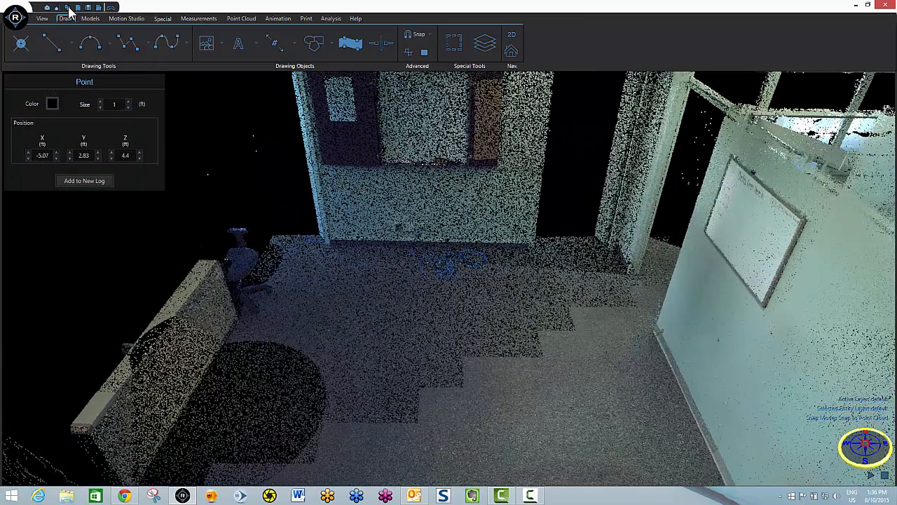
mouse_move(336, 170)
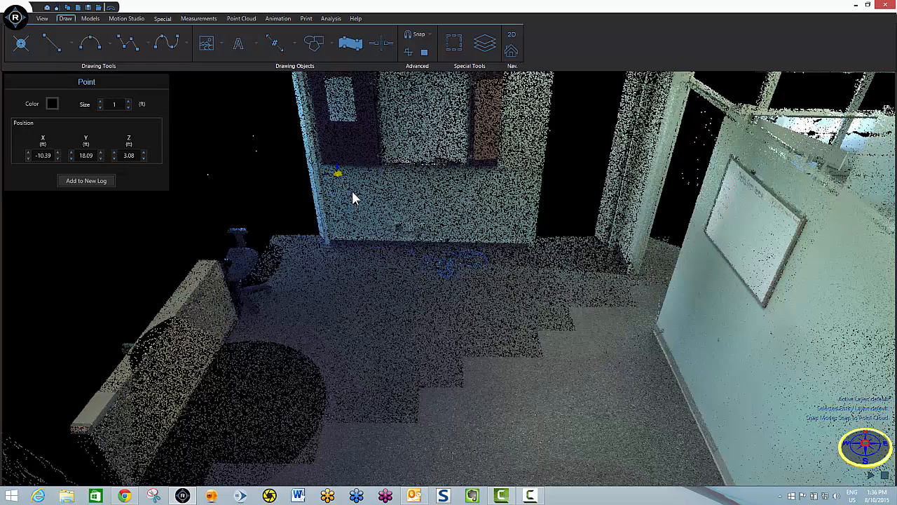
drag(351, 196, 490, 281)
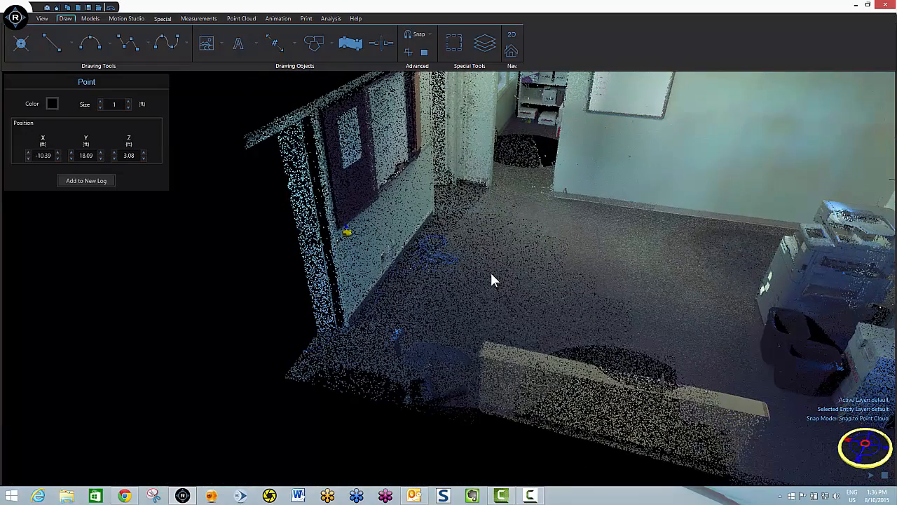
- Switch to a top-down plan view and set Snap Mode to None
click(511, 34)
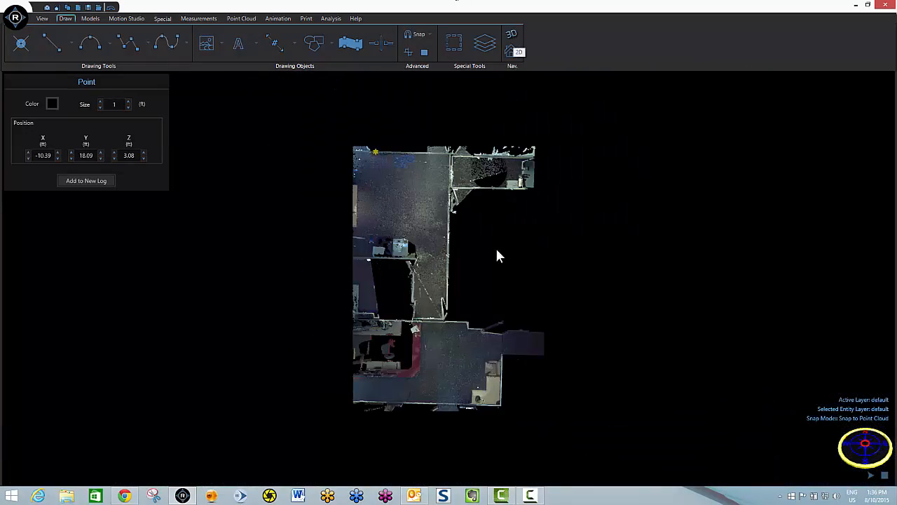
drag(501, 256, 628, 272)
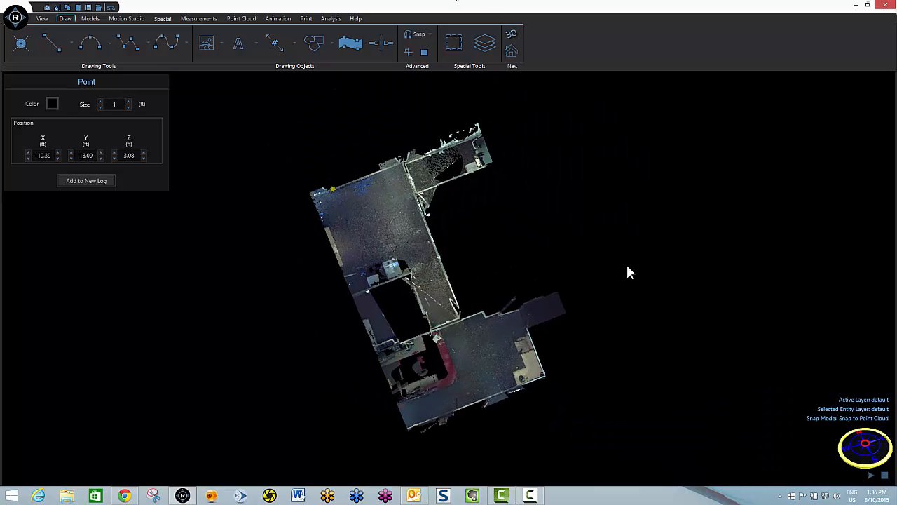
drag(628, 272, 483, 169)
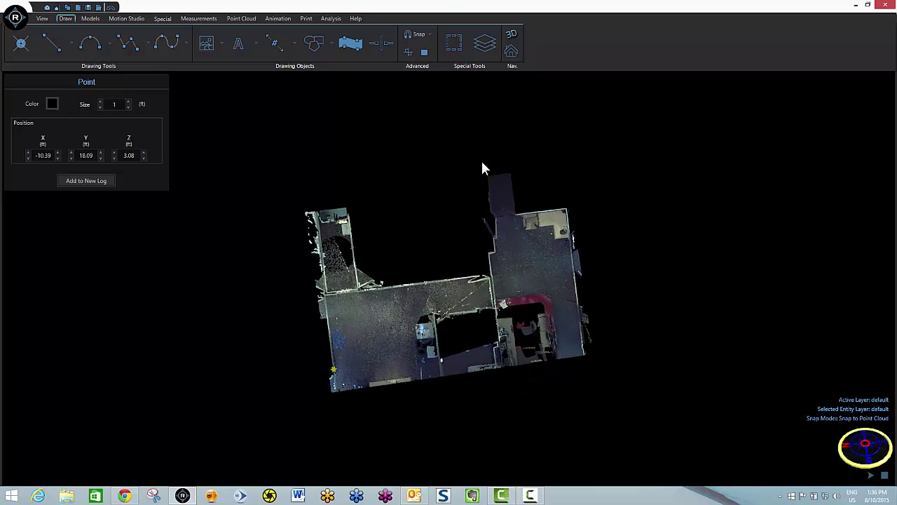
drag(487, 168, 438, 324)
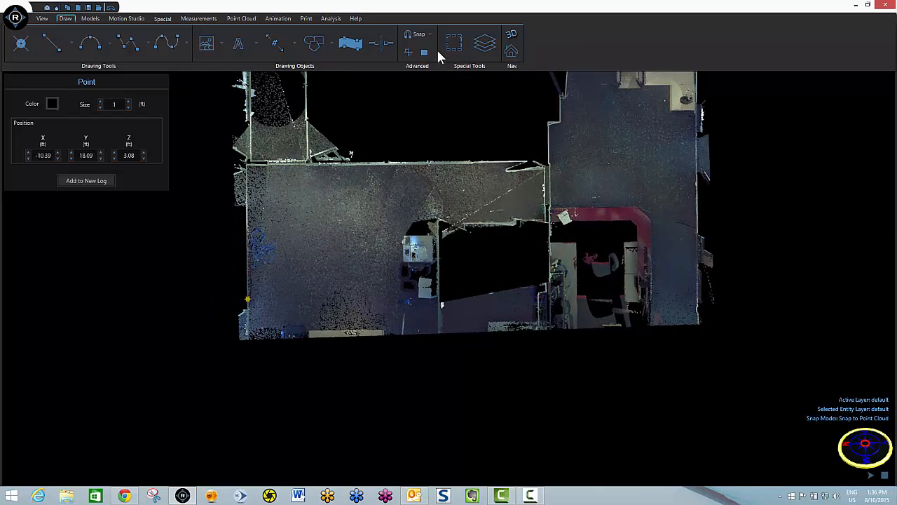
click(417, 33)
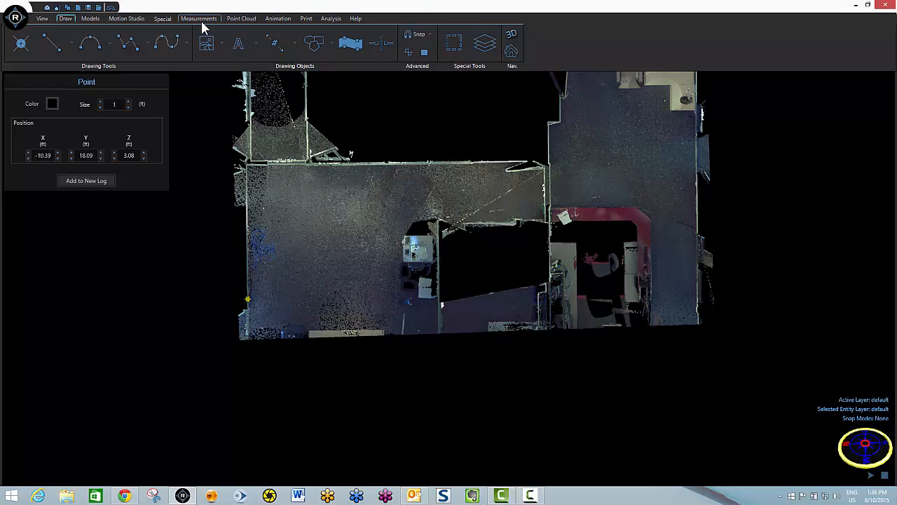
- Create a new measurement log and review its Details settings
click(198, 18)
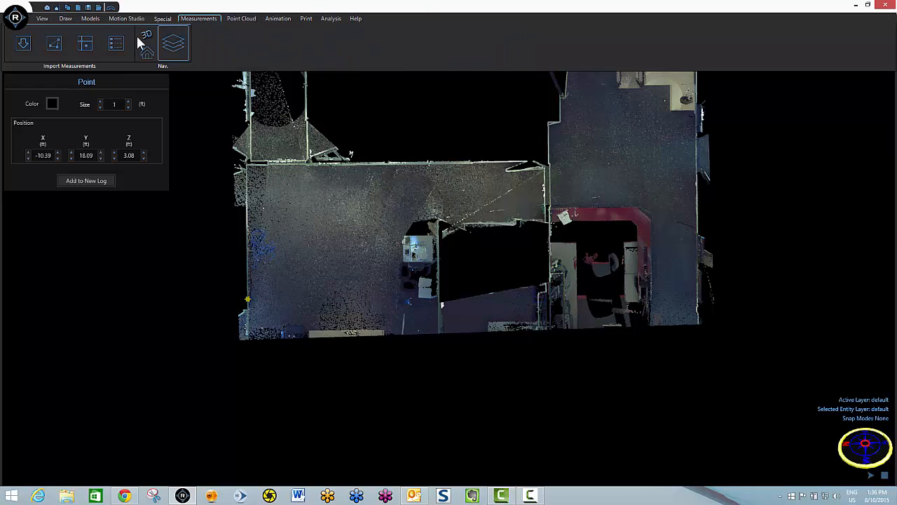
mouse_move(85, 43)
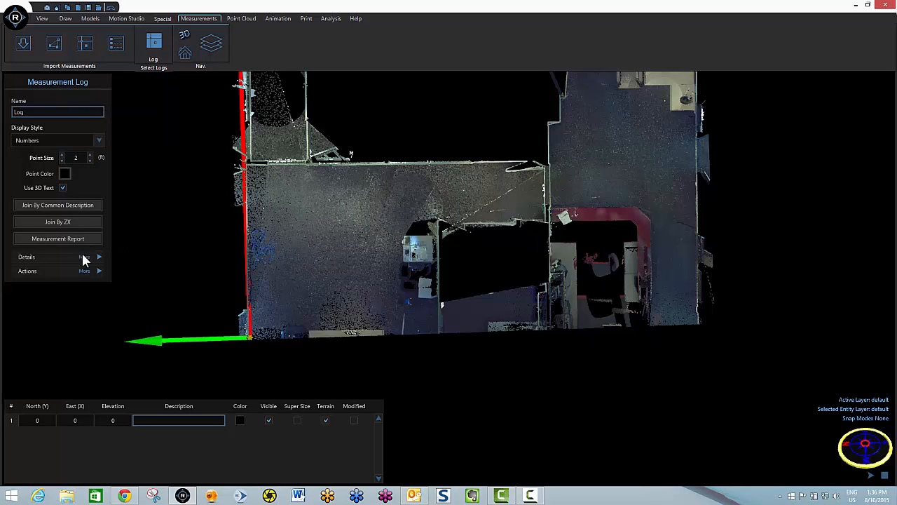
click(99, 257)
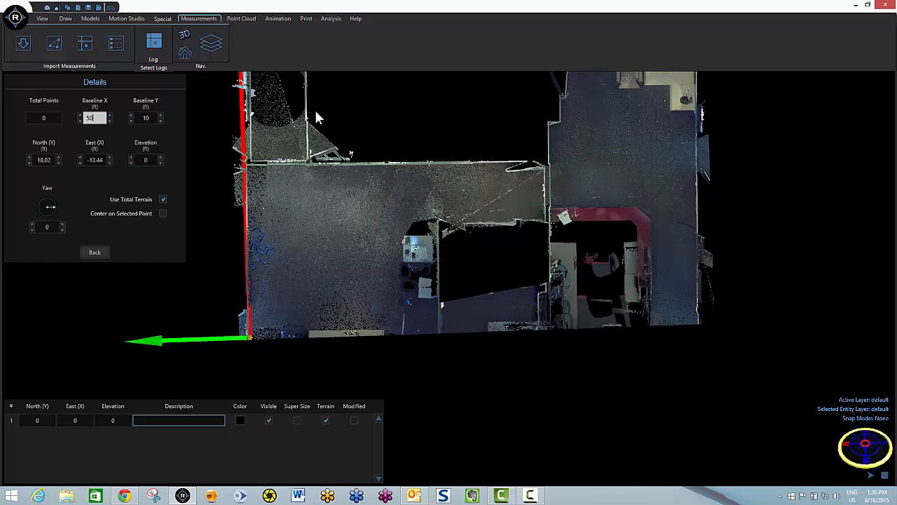
click(94, 251)
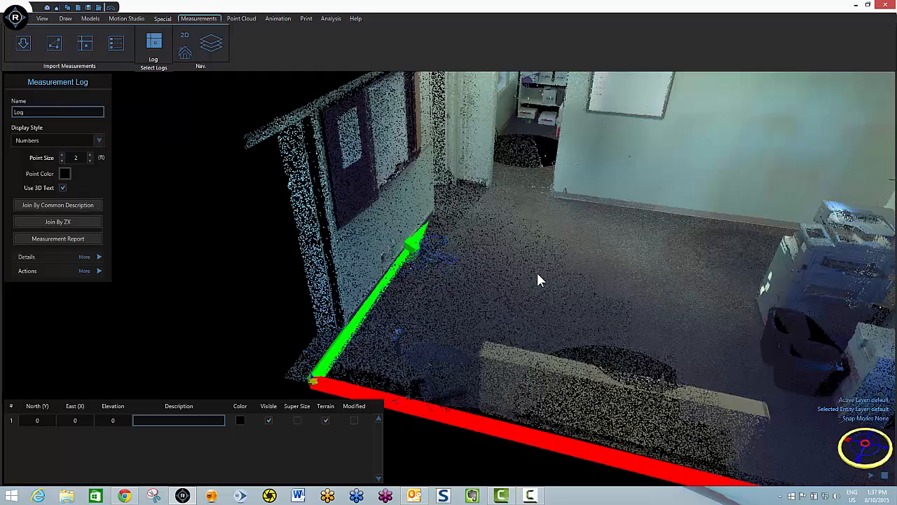
- Add the wall point above the copier to the log, described 'Bullet hole'
drag(539, 281, 771, 123)
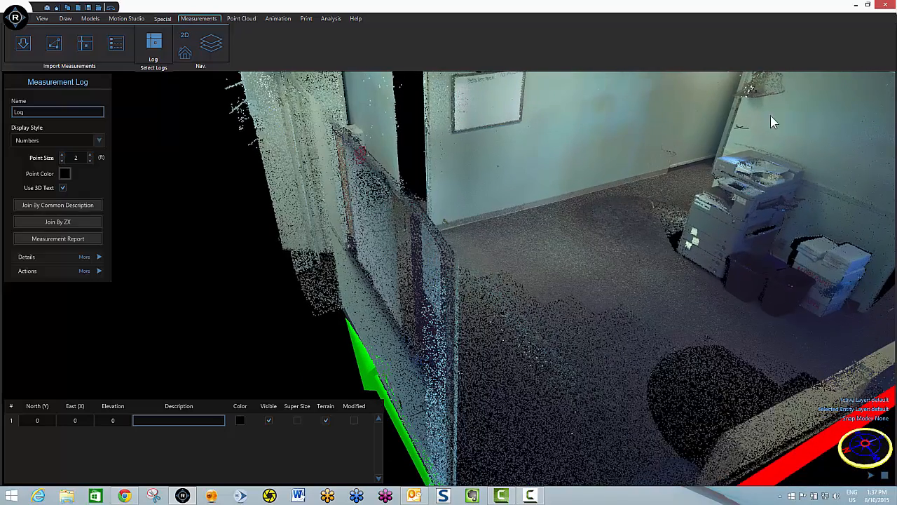
click(743, 130)
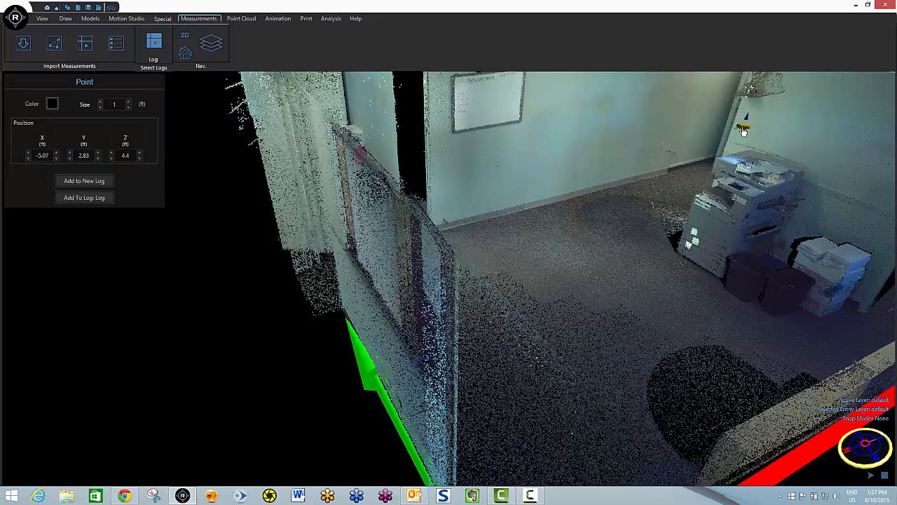
right_click(743, 131)
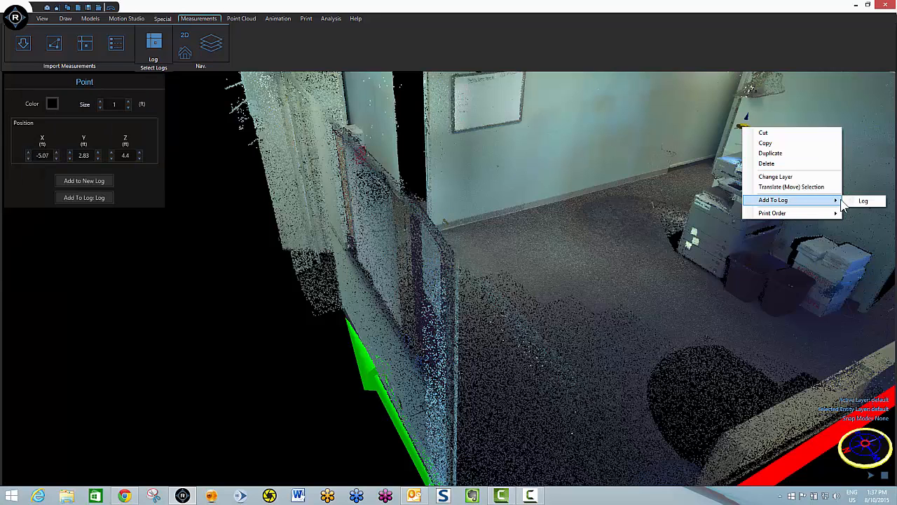
click(863, 201)
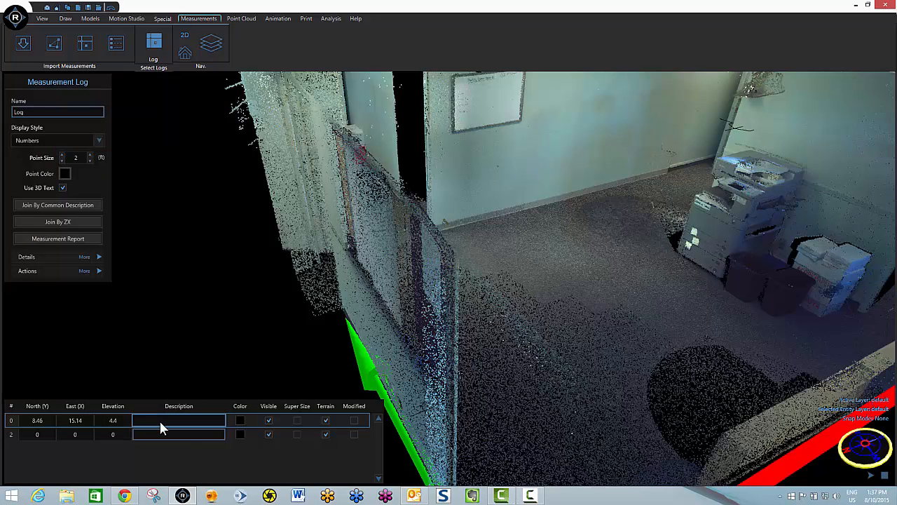
click(179, 420)
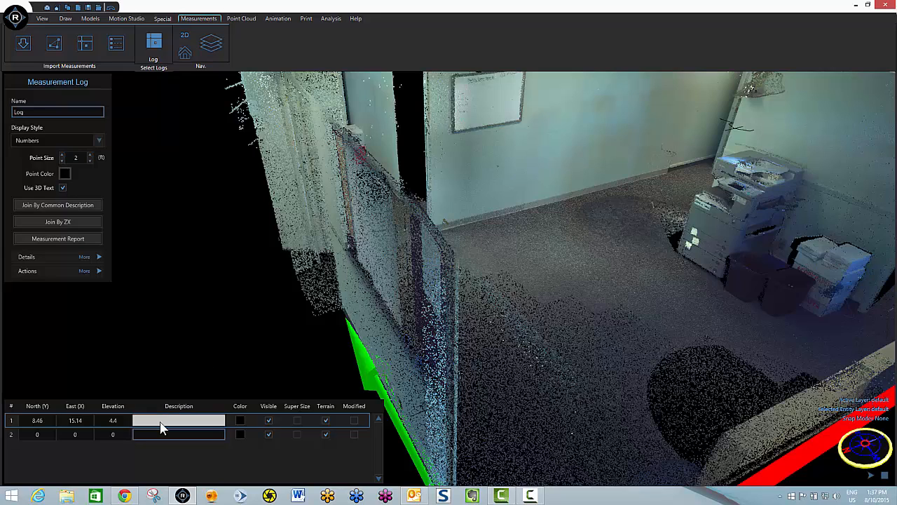
text(Bullet)
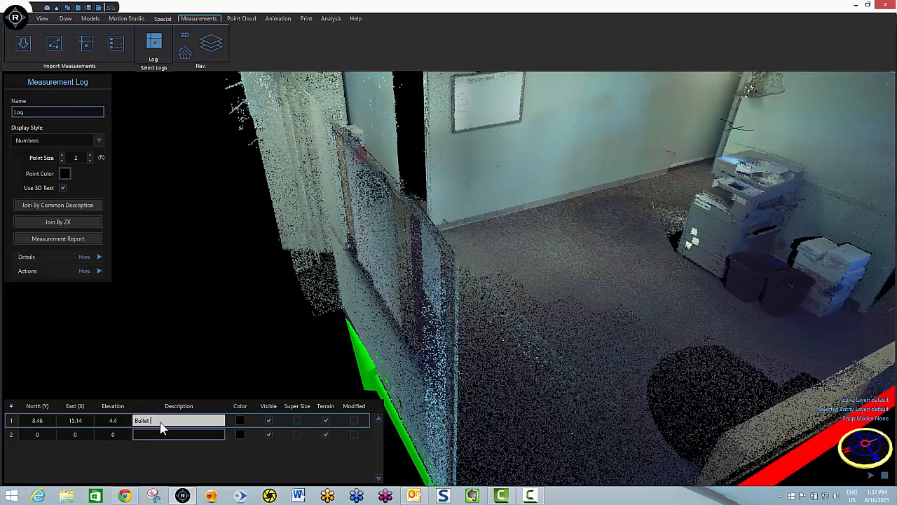
text(hole)
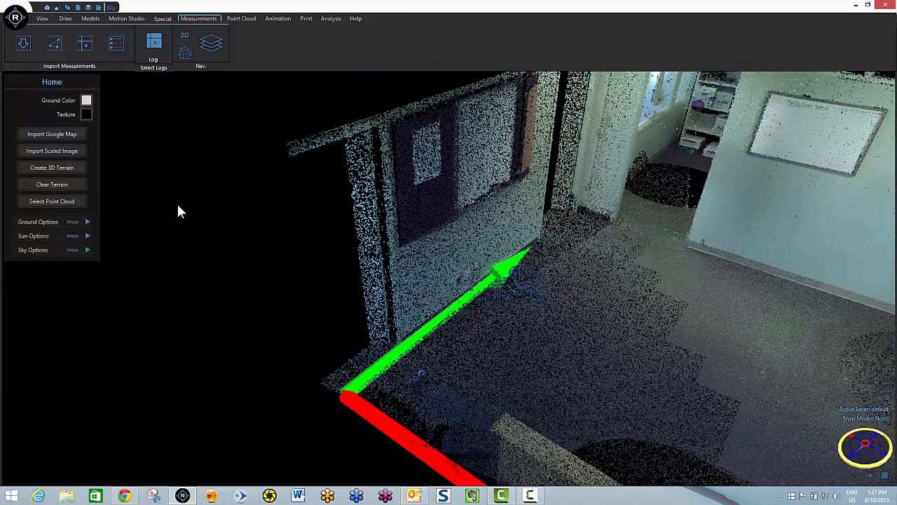
mouse_move(241, 19)
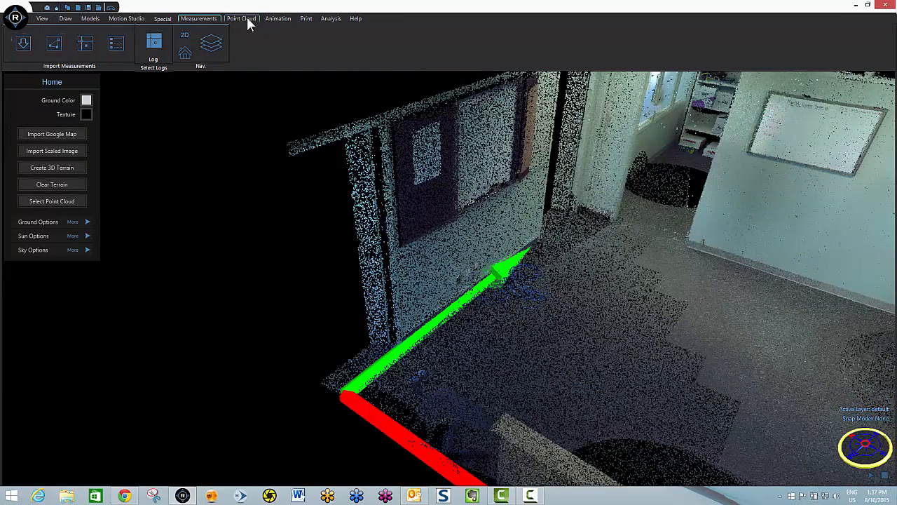
- Return to the Point Cloud panel showing High-Quality View processing
click(241, 18)
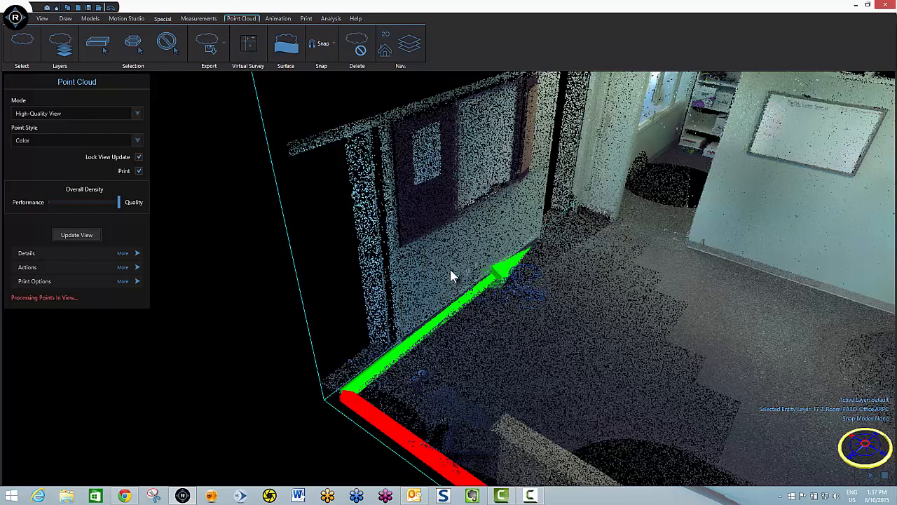
mouse_move(435, 263)
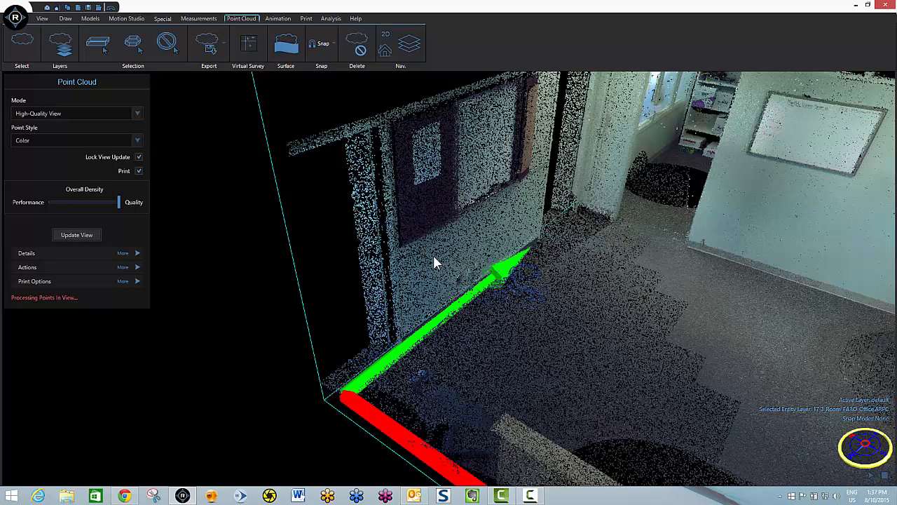
mouse_move(431, 263)
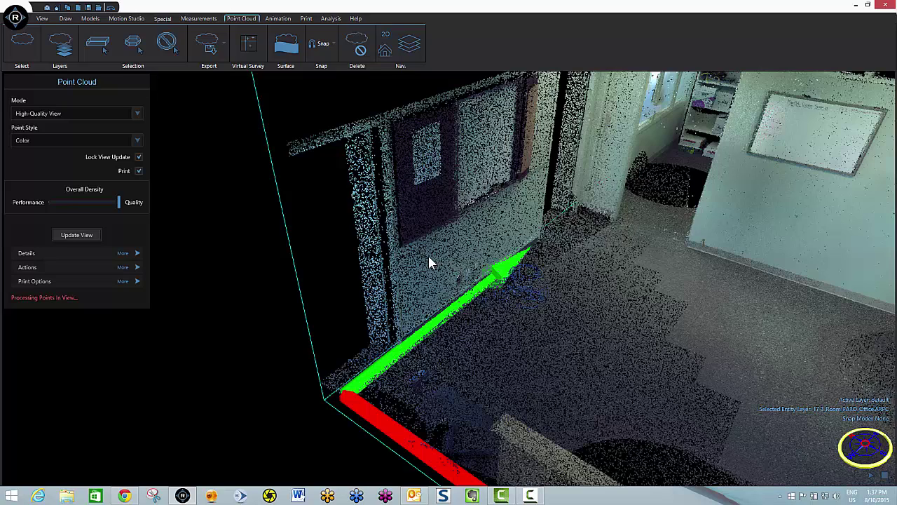
mouse_move(421, 260)
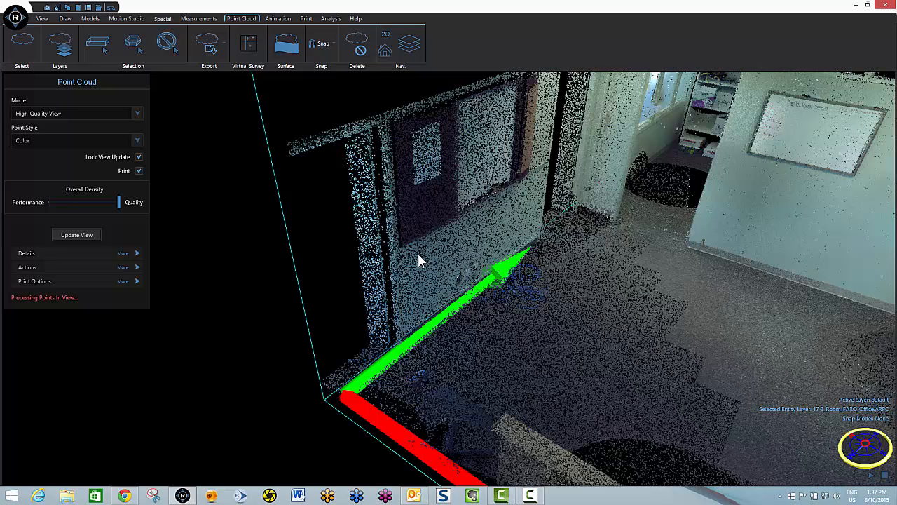
mouse_move(423, 283)
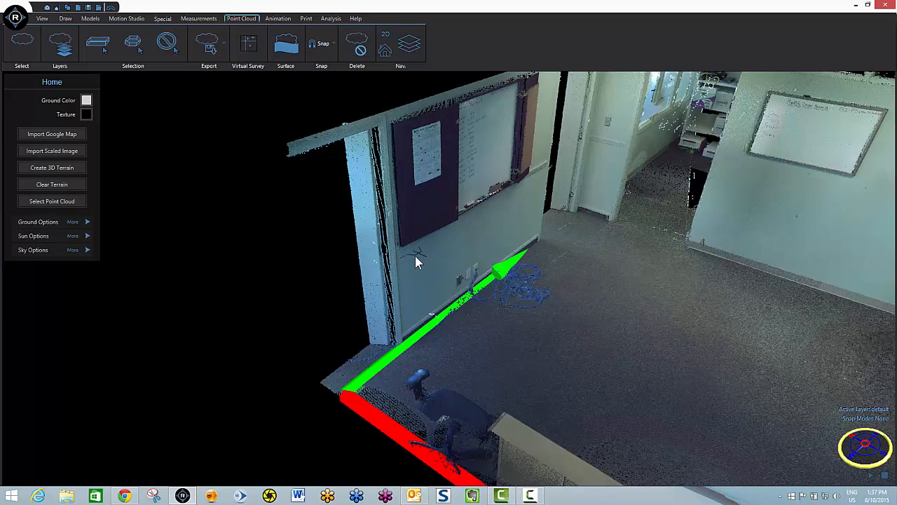
- Describe the second log entry as 'Bullet Strike'
click(413, 250)
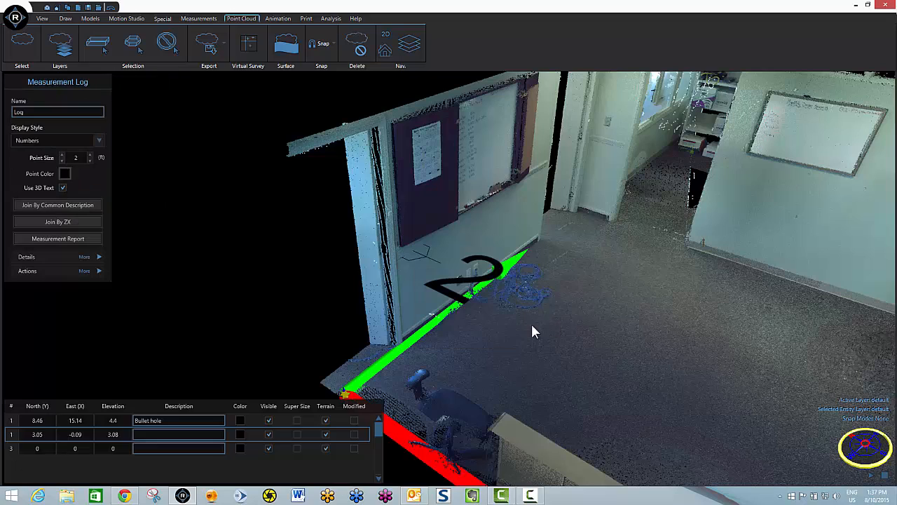
click(179, 434)
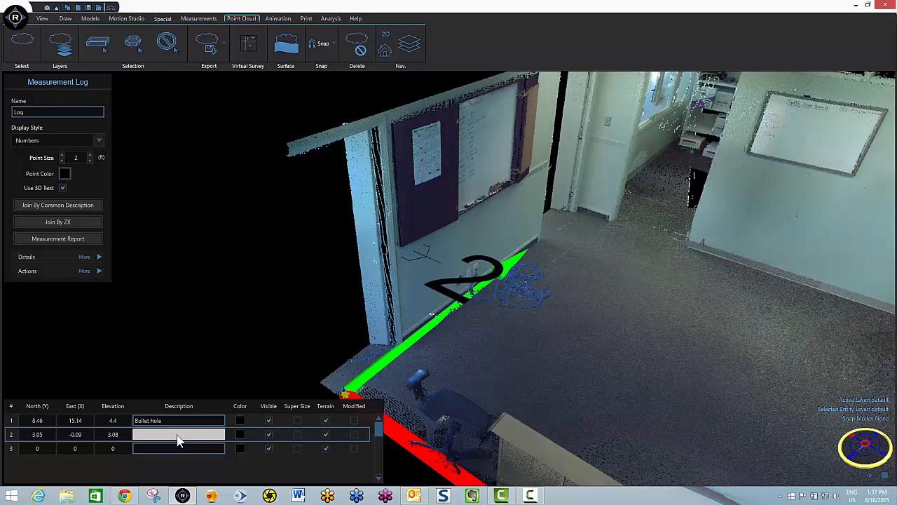
text(Bullet Strike)
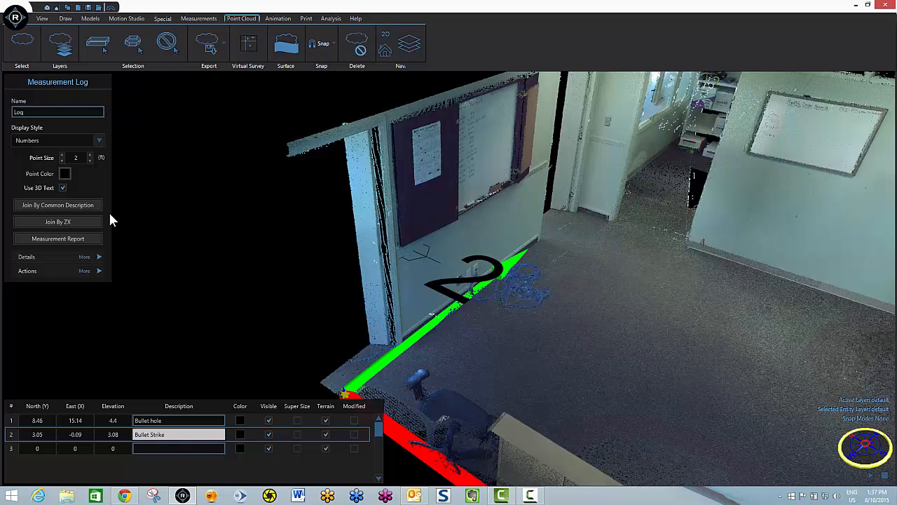
- Make the log points size 1 and yellow, then survey both points across the office
triple_click(74, 157)
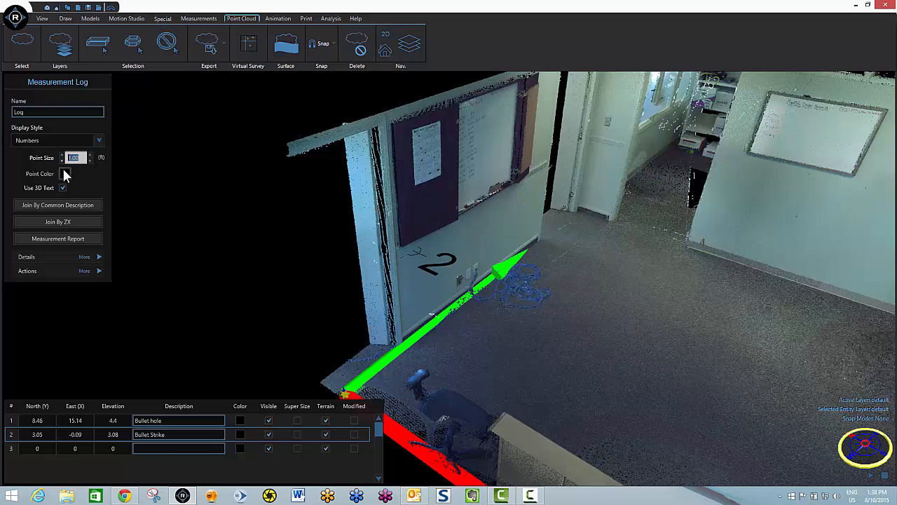
click(65, 173)
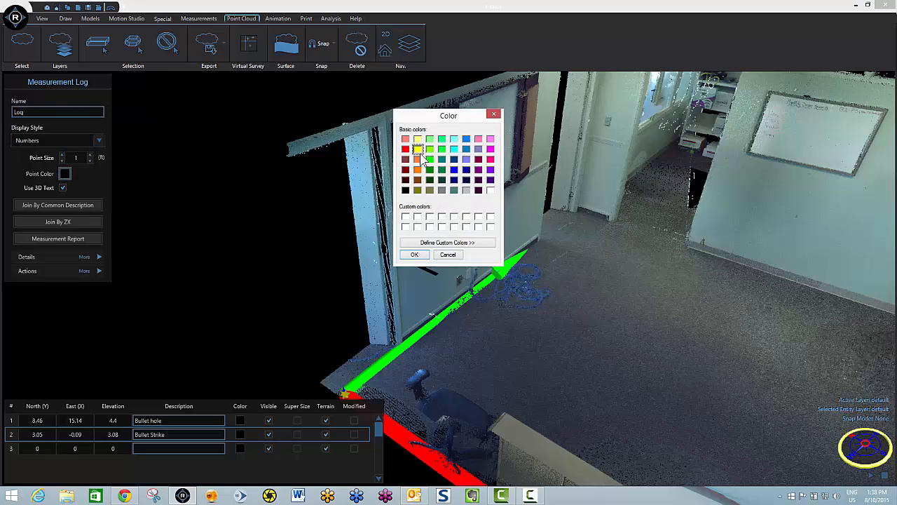
click(415, 254)
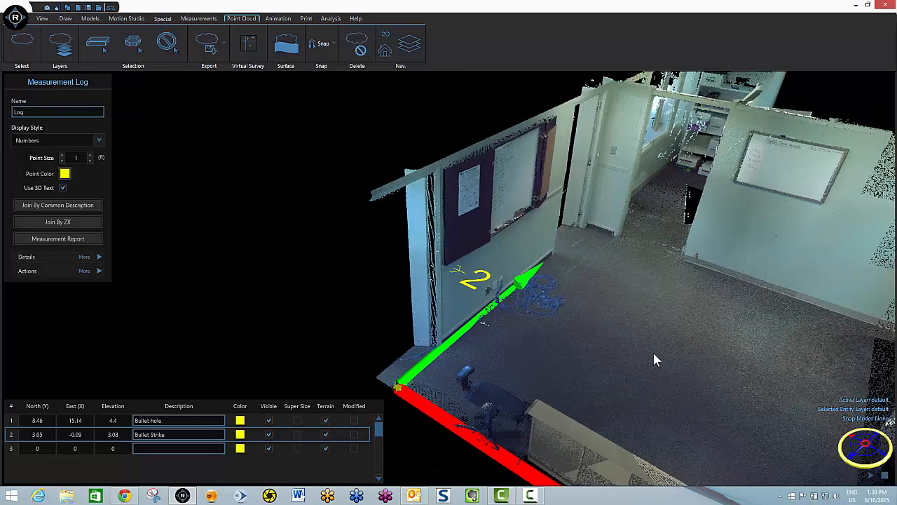
drag(657, 360, 818, 341)
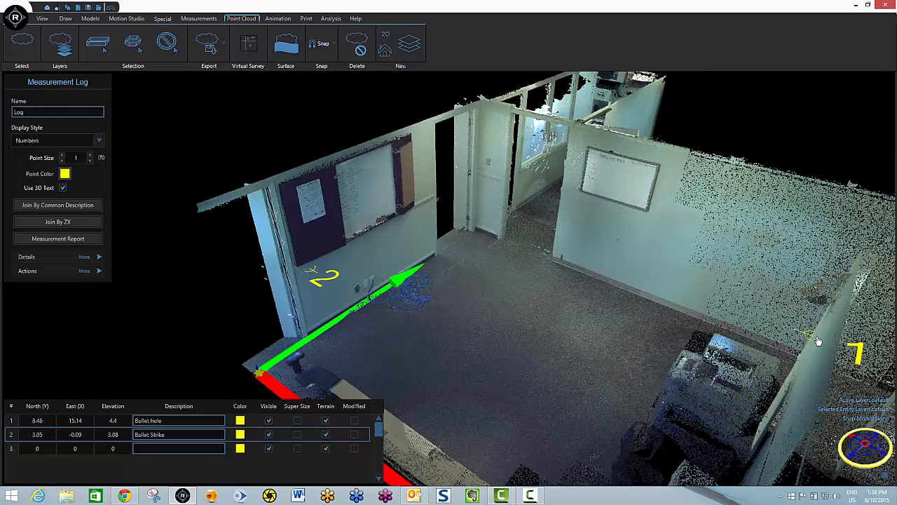
drag(818, 341, 592, 379)
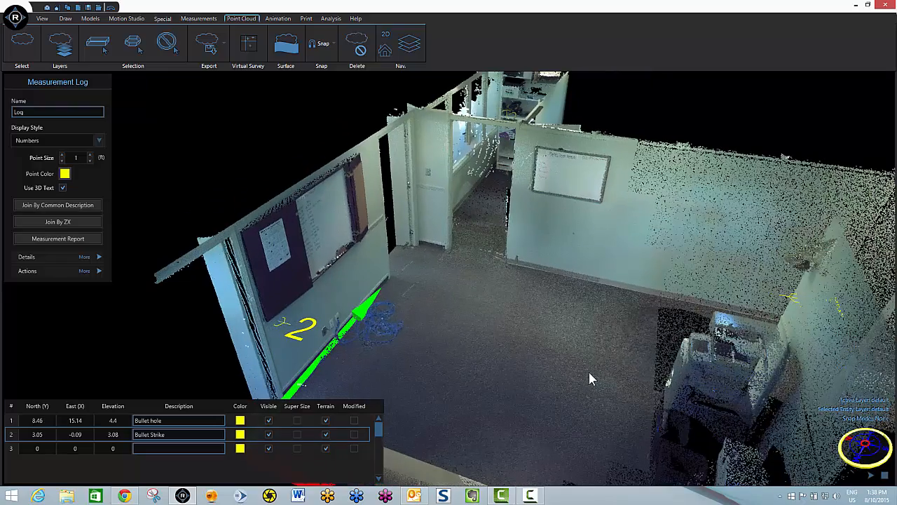
drag(593, 378, 575, 330)
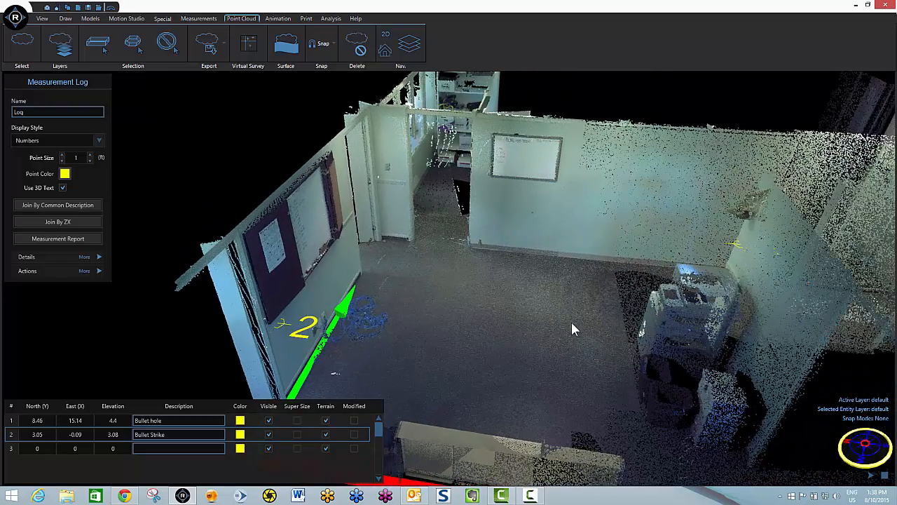
click(65, 18)
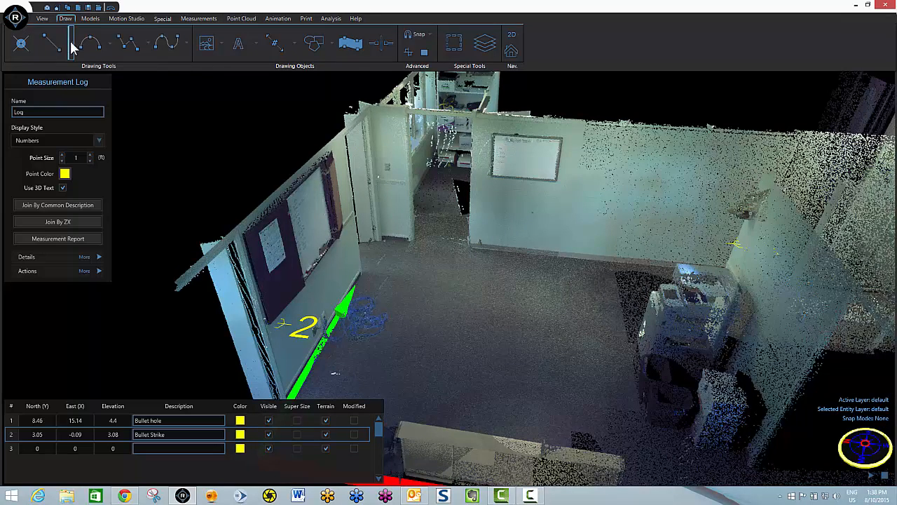
- Add a Bullet Trajectory between the logged points as a red 0.25 cal line
click(70, 43)
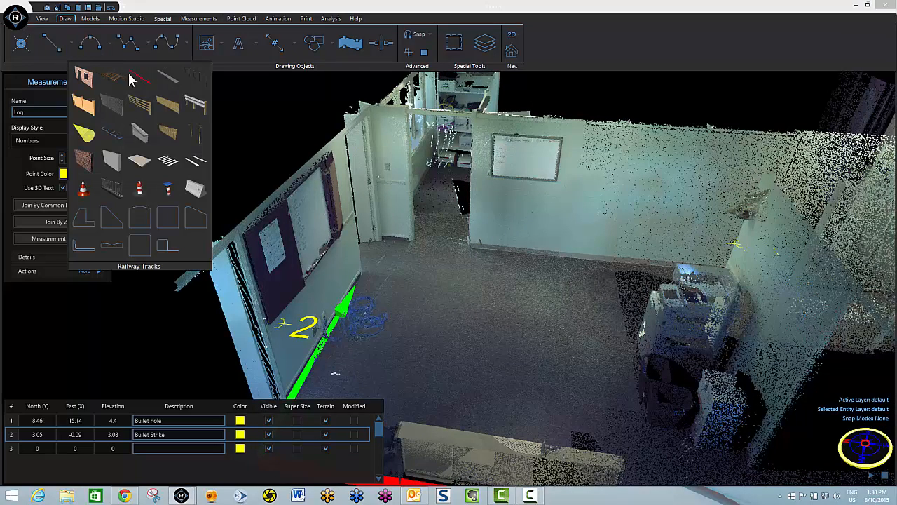
mouse_move(140, 83)
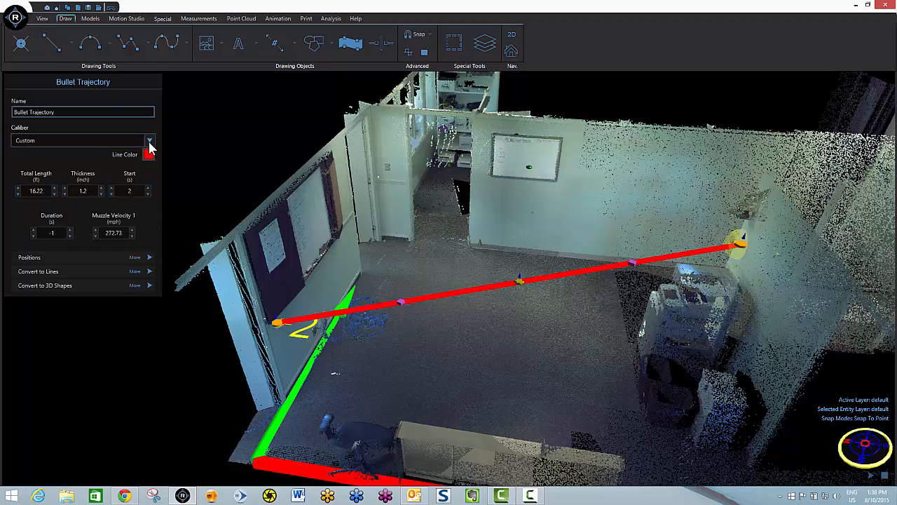
click(149, 140)
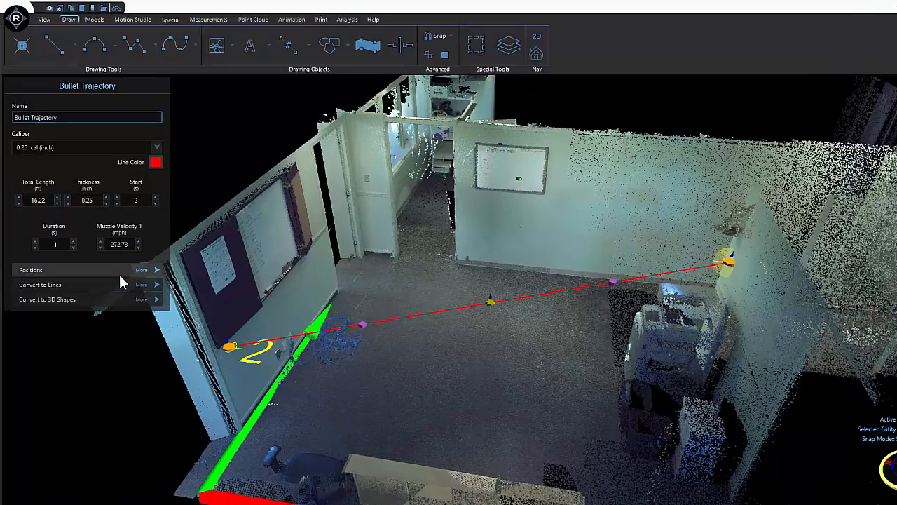
- Slide the trajectory's first endpoint along its path until Z reads 5.35 ft beyond the wall
click(141, 270)
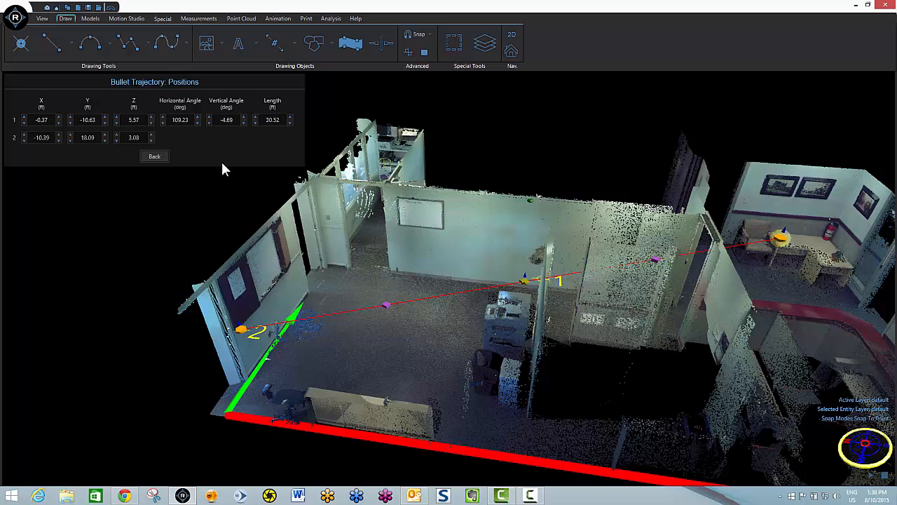
mouse_move(658, 260)
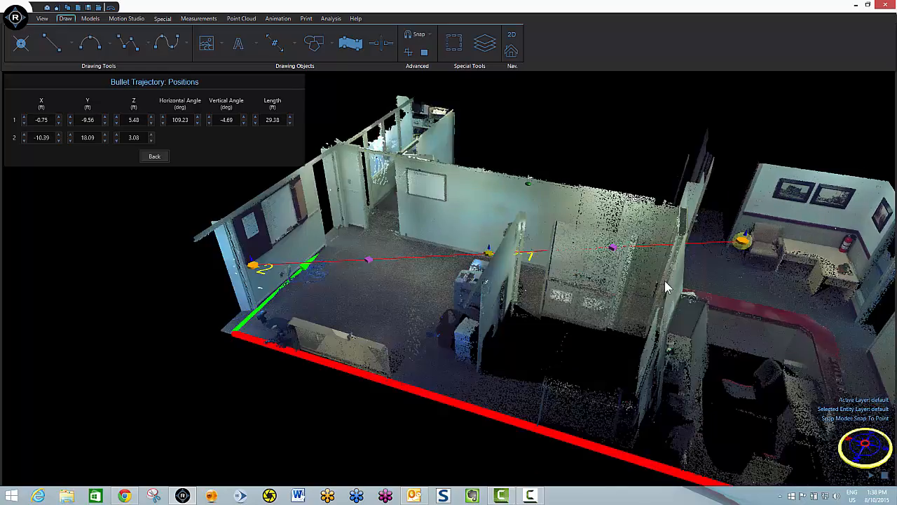
drag(666, 288, 586, 220)
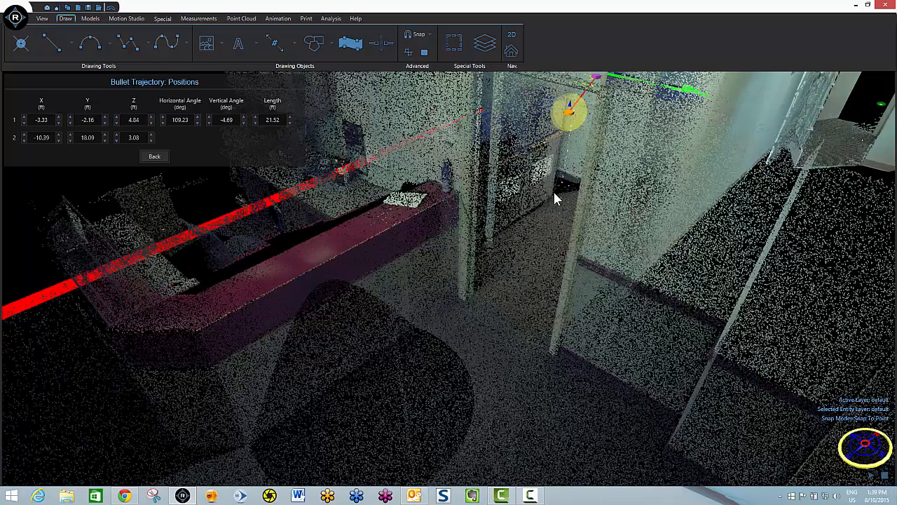
drag(554, 197, 589, 190)
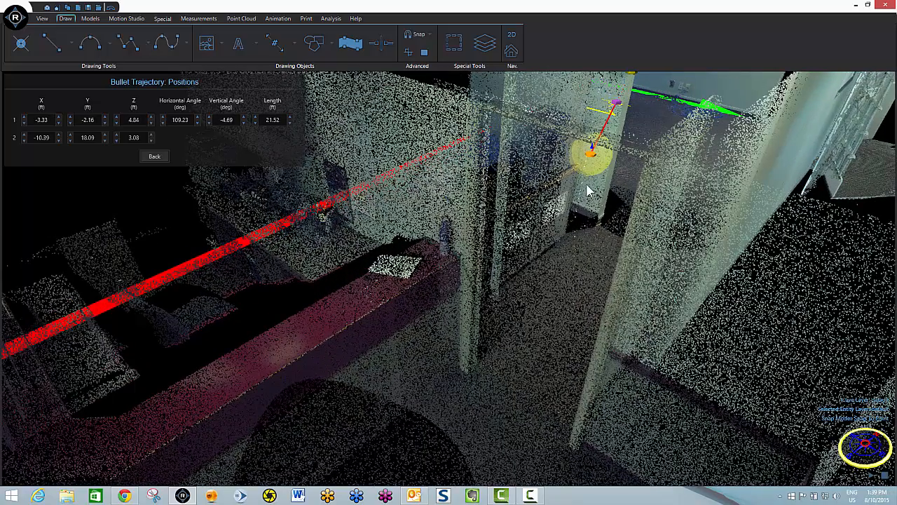
mouse_move(610, 144)
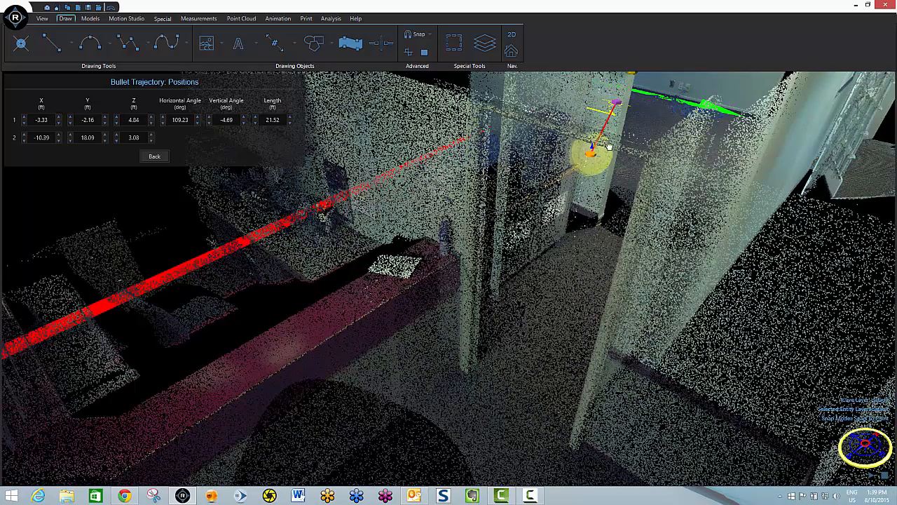
drag(593, 151, 564, 207)
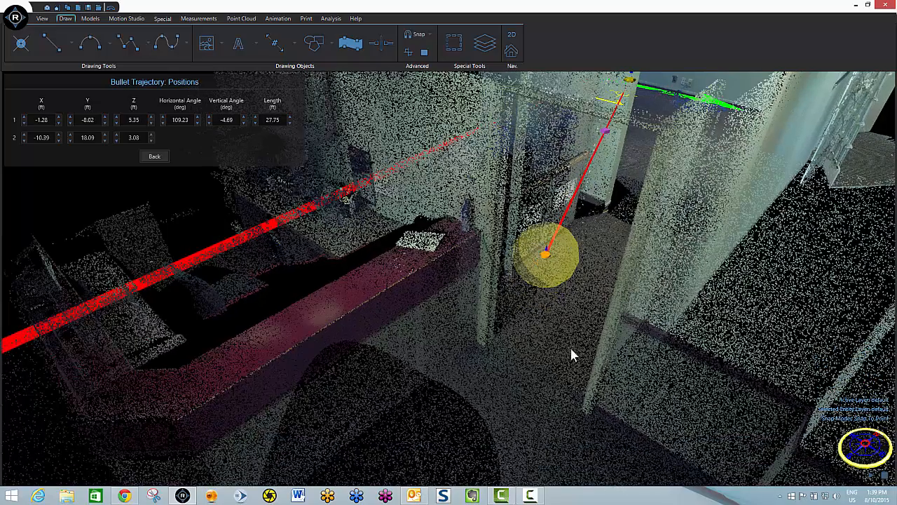
mouse_move(326, 79)
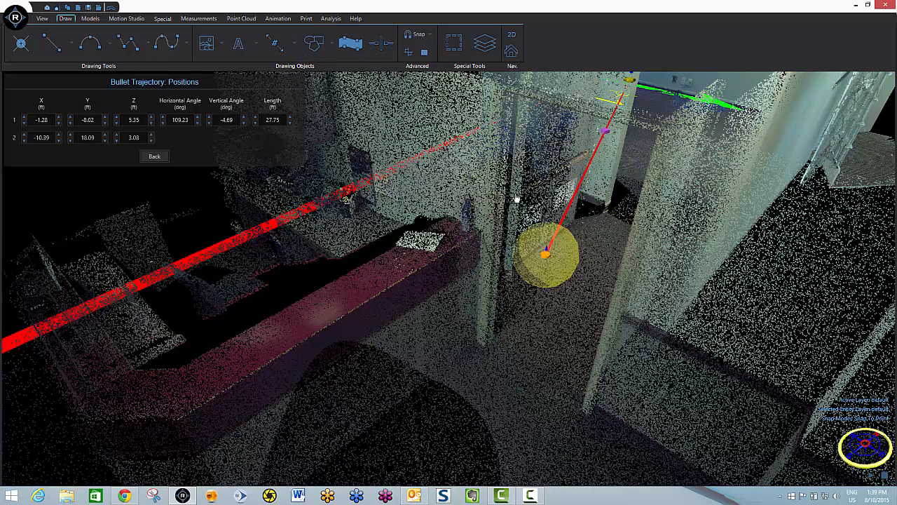
mouse_move(143, 34)
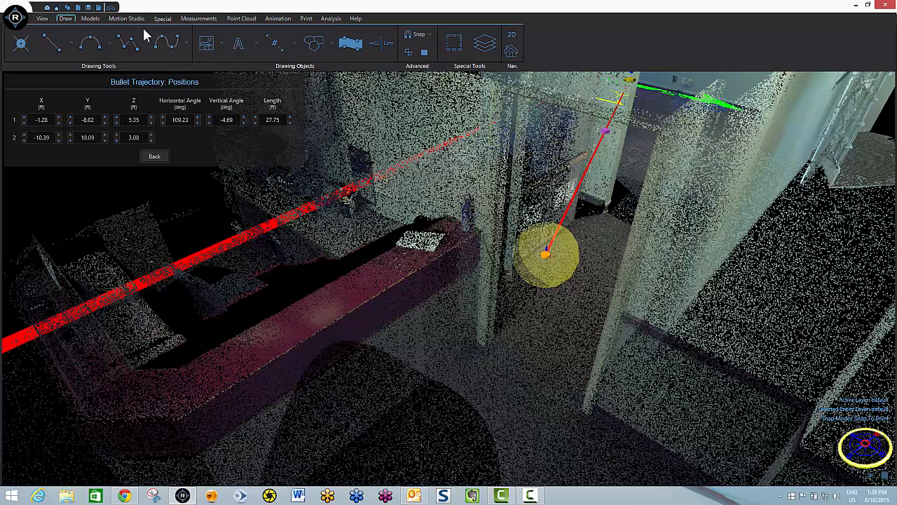
- Update the office point cloud view at full quality around the red trajectory line
click(241, 19)
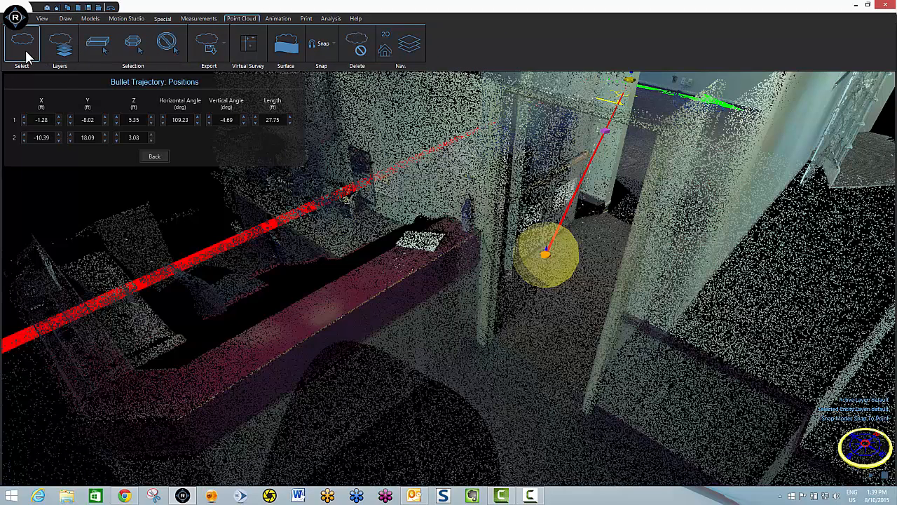
click(21, 43)
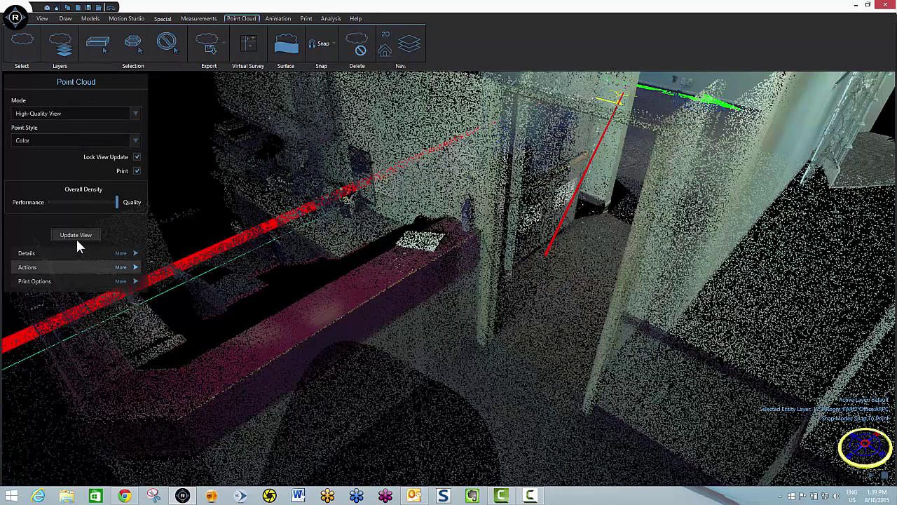
click(76, 234)
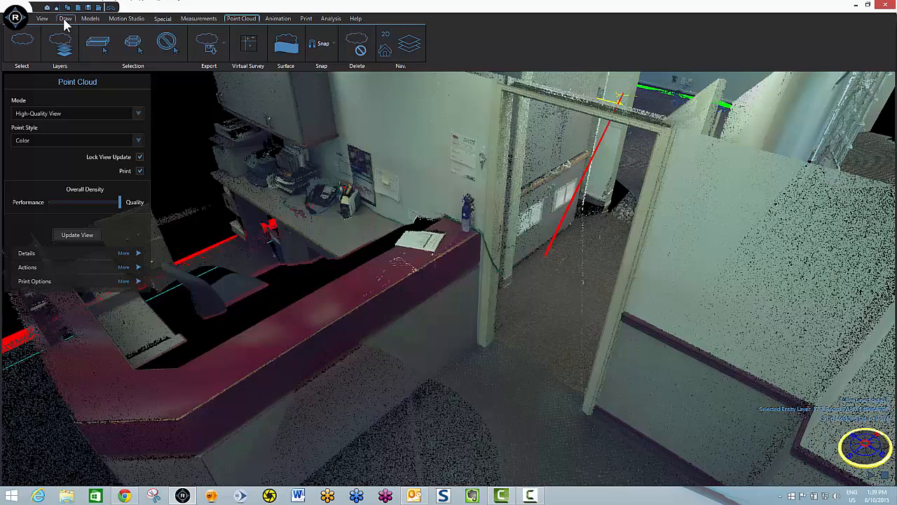
- Draw a vertical 5.35 ft Dimension Line from the trajectory endpoint to the floor (angle -90, end elevation 0)
click(65, 19)
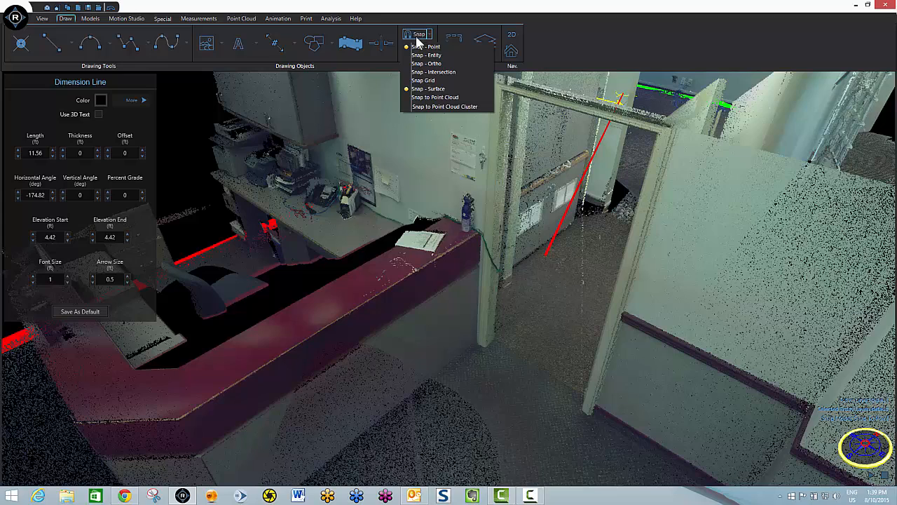
click(547, 256)
text(-90)
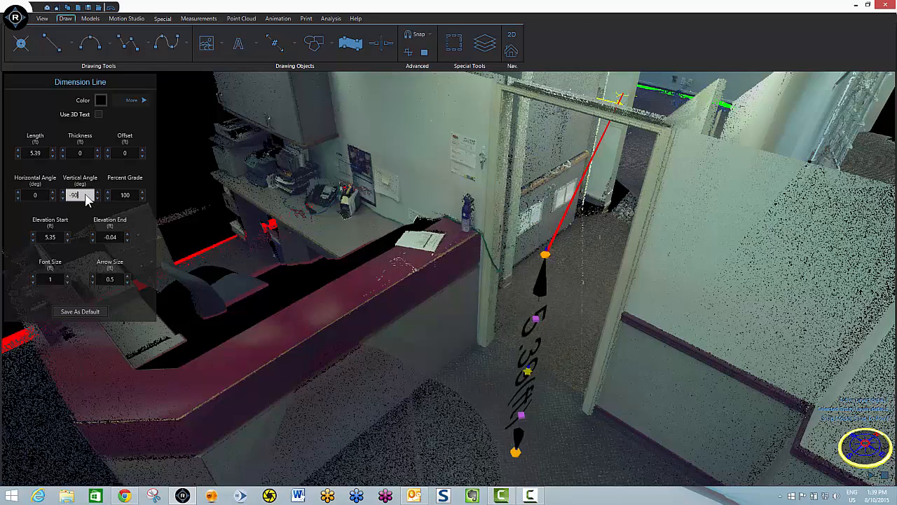
mouse_move(166, 296)
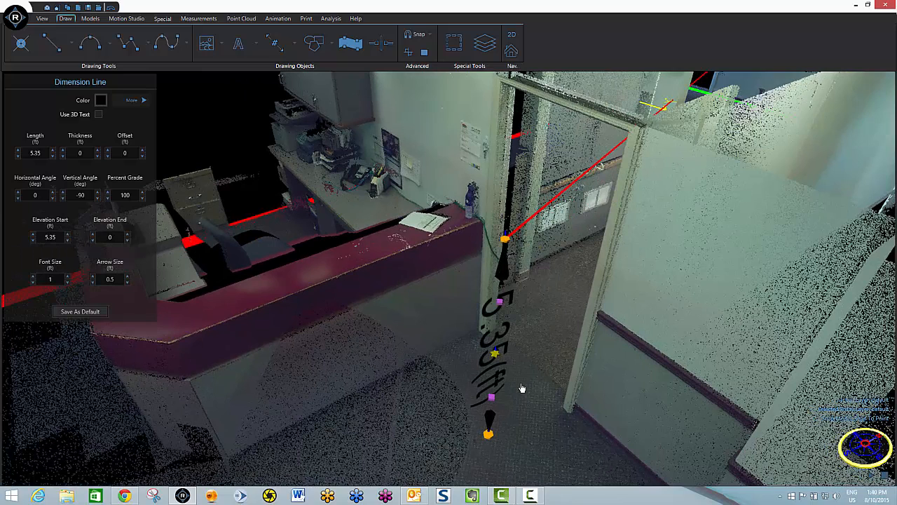
mouse_move(559, 216)
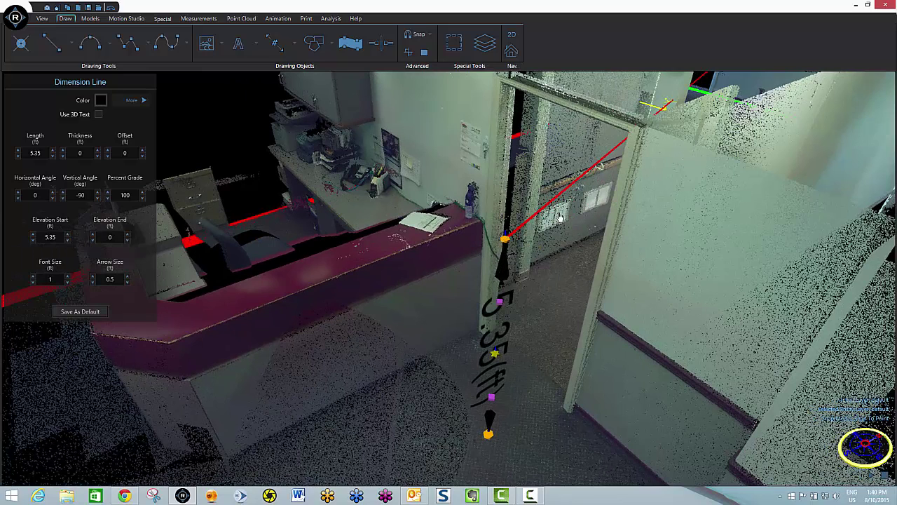
mouse_move(520, 406)
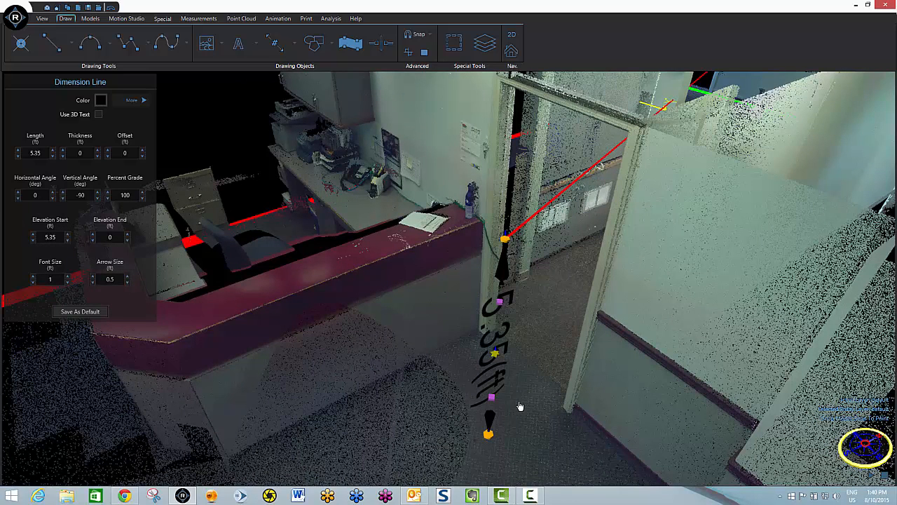
mouse_move(412, 310)
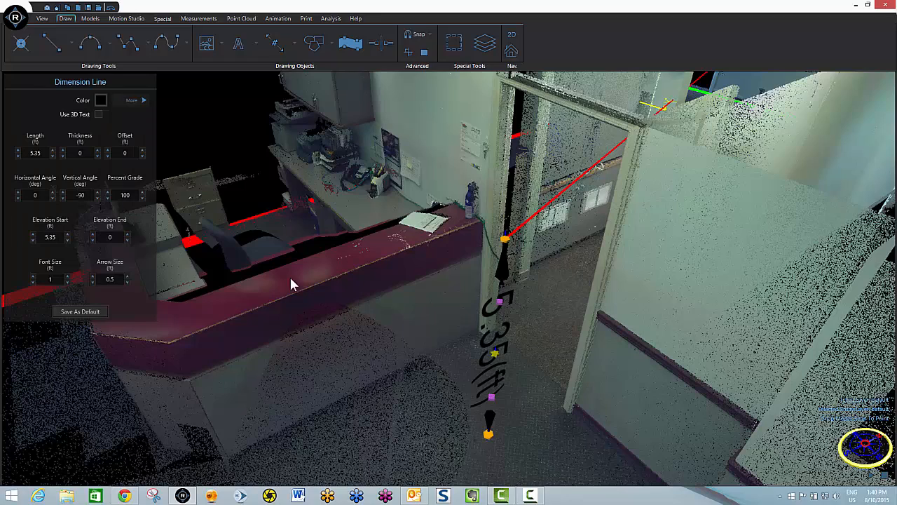
- Display the 5.35 ft dimension label as upright 3D text at font size 46 and inspect it around the room
click(100, 114)
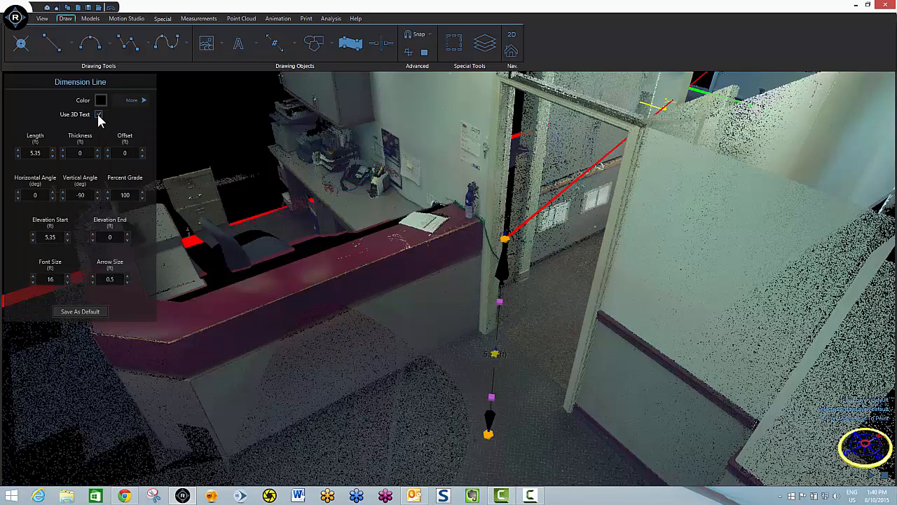
click(98, 114)
text(46)
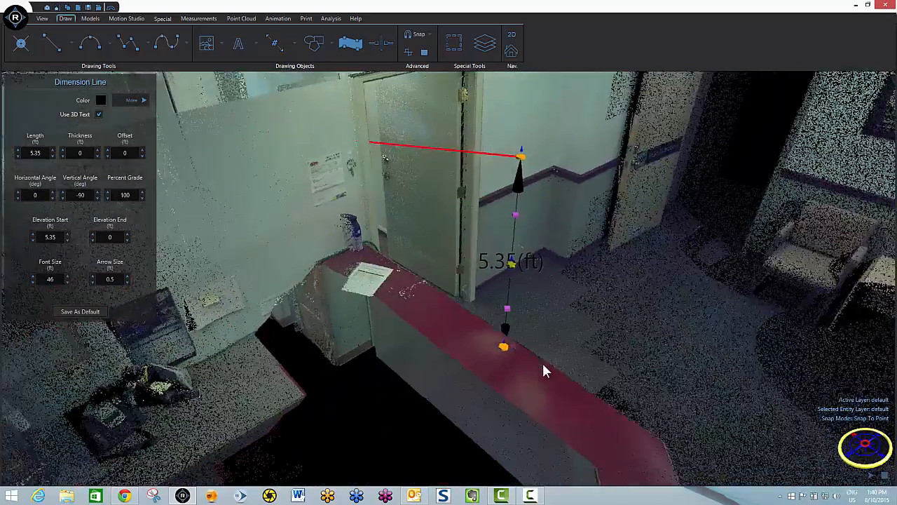
drag(546, 371, 487, 414)
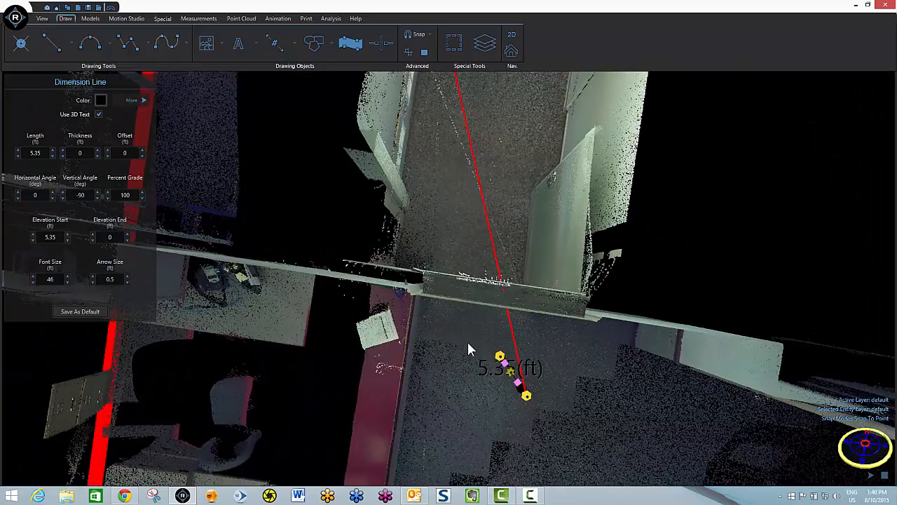
drag(470, 349, 477, 302)
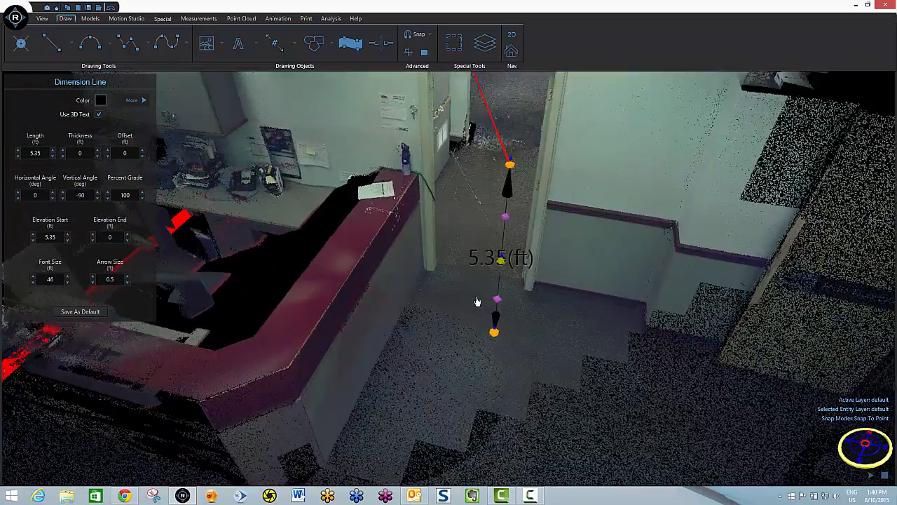
drag(477, 302, 473, 308)
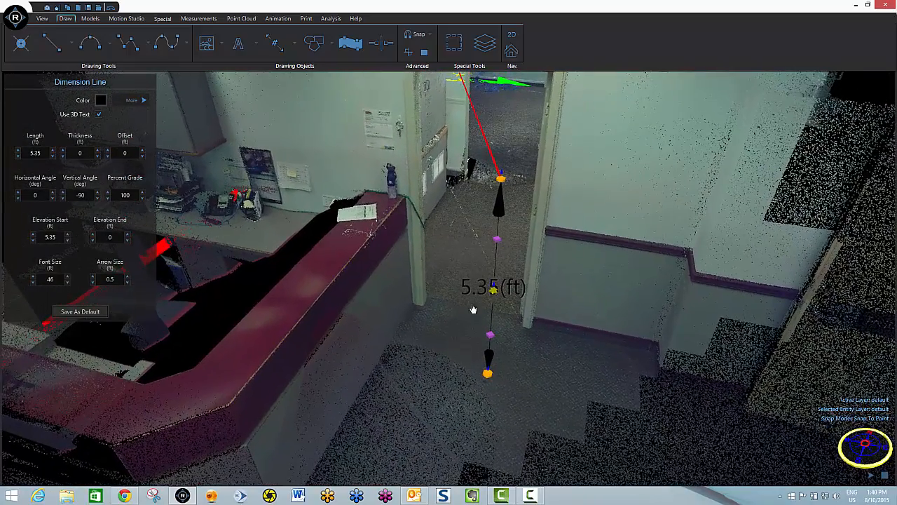
drag(473, 309, 491, 252)
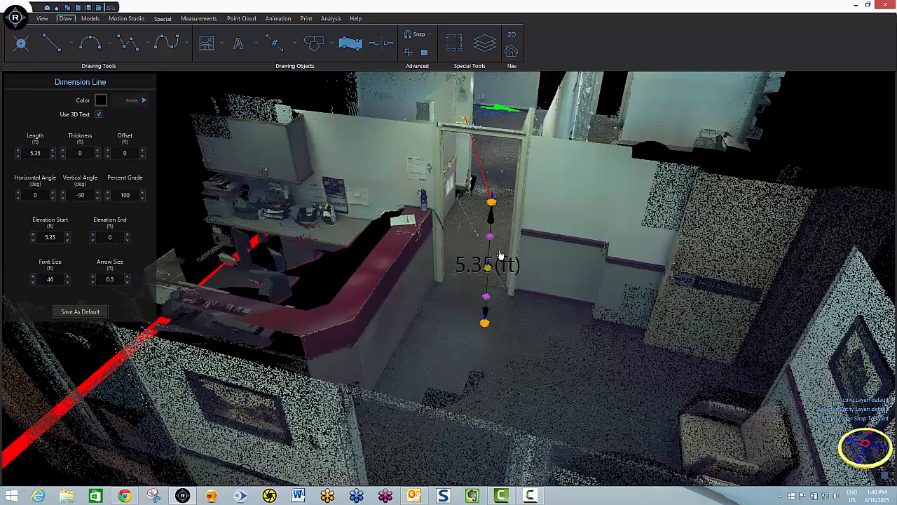
drag(498, 253, 516, 293)
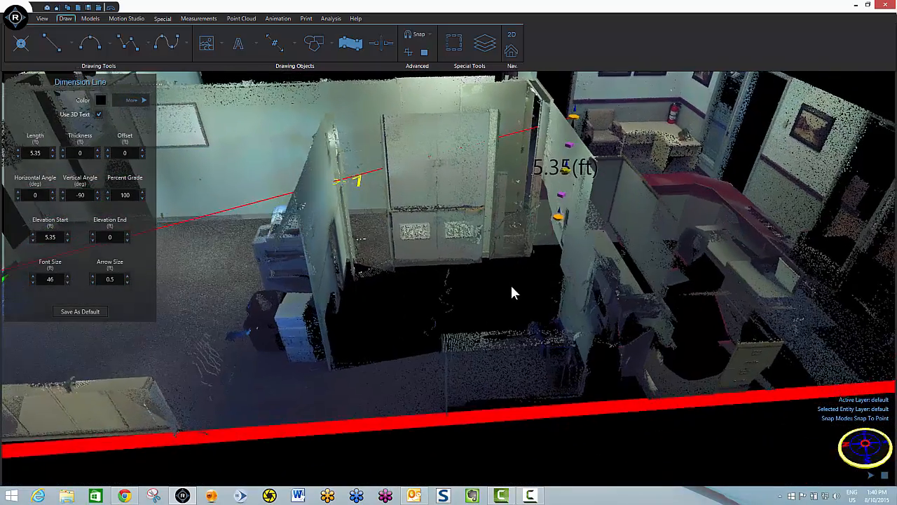
drag(512, 293, 245, 186)
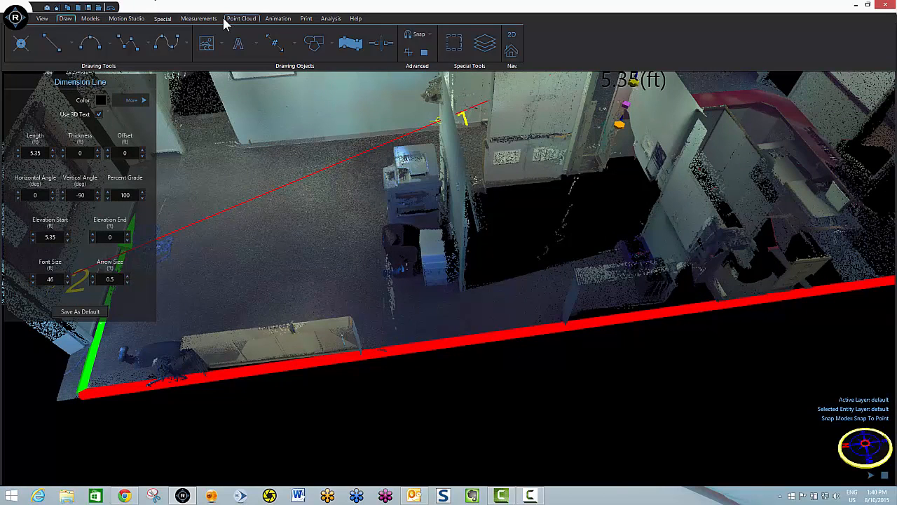
- Generate the Measurement Log Report listing the Bullet hole and Bullet Strike points
click(198, 18)
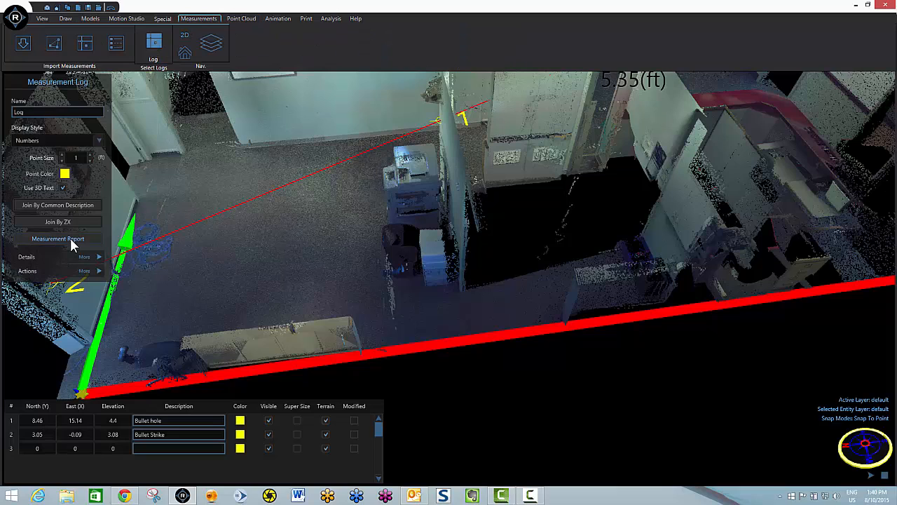
click(57, 239)
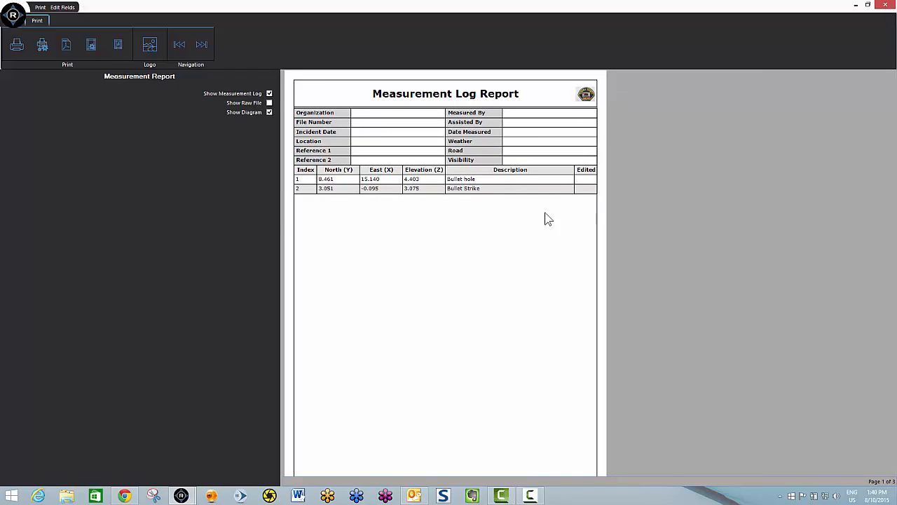
mouse_move(345, 185)
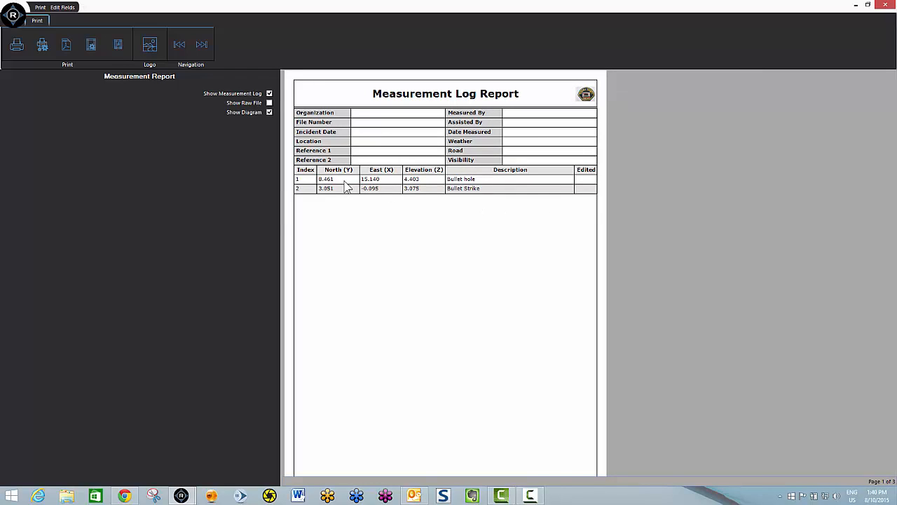
mouse_move(431, 186)
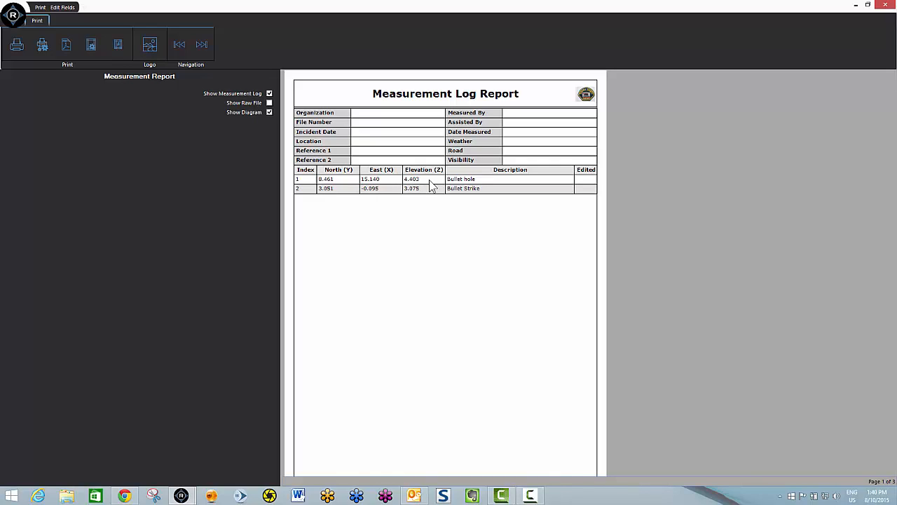
mouse_move(479, 227)
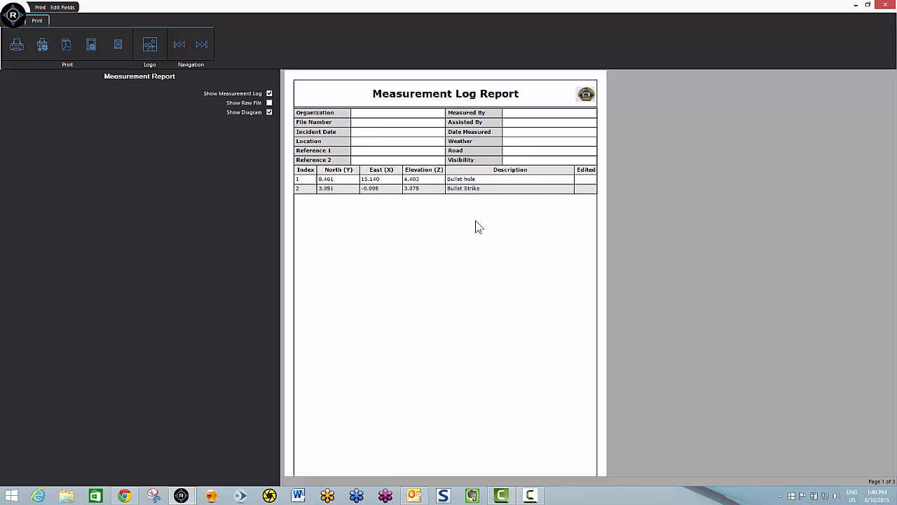